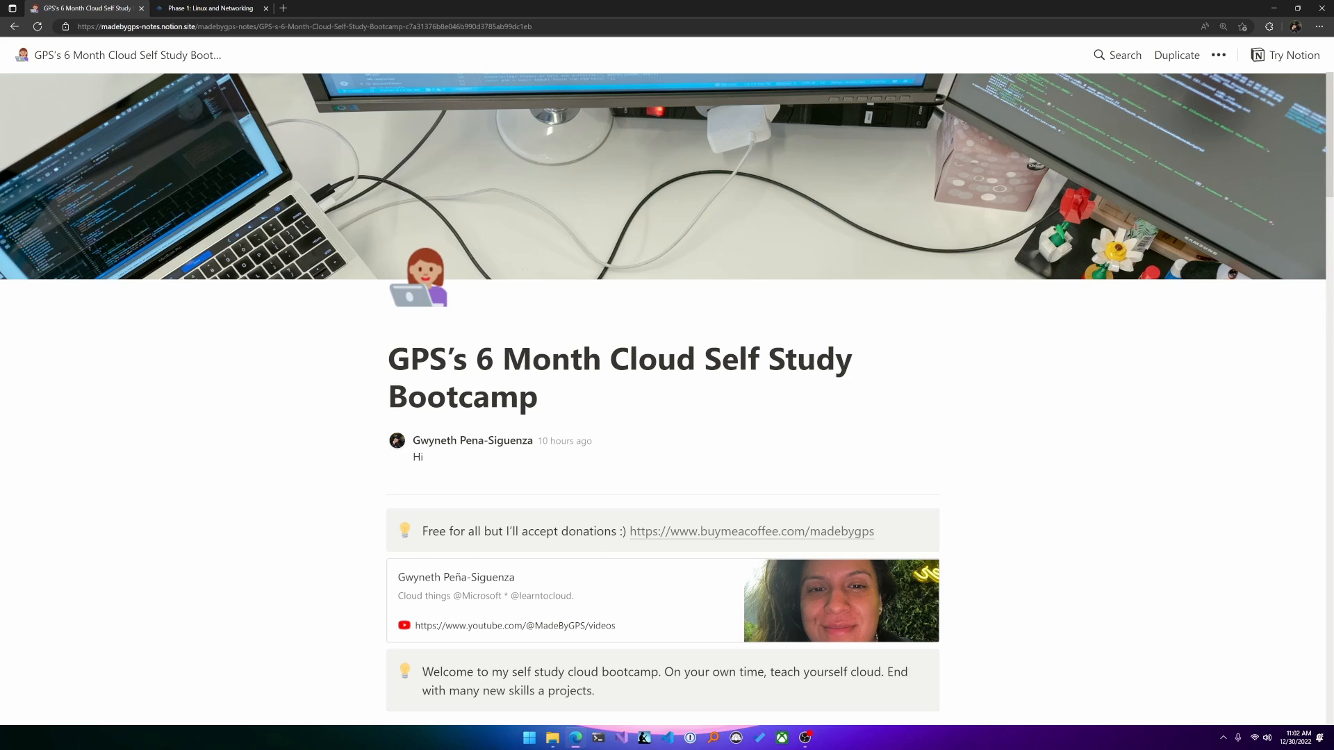
Scroll the bootcamp page down to the Protocol section's study-habit, project and documentation guidelines.
scroll("down", 3)
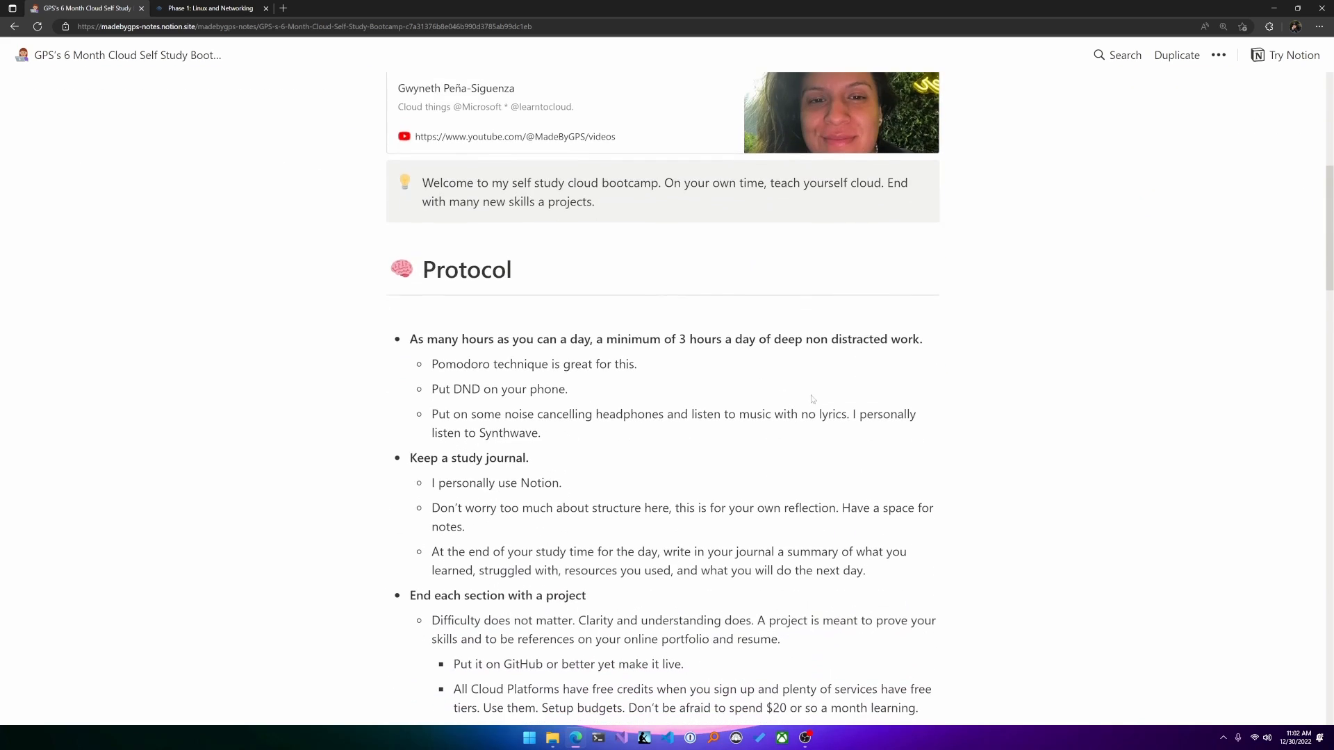
scroll("down", 3)
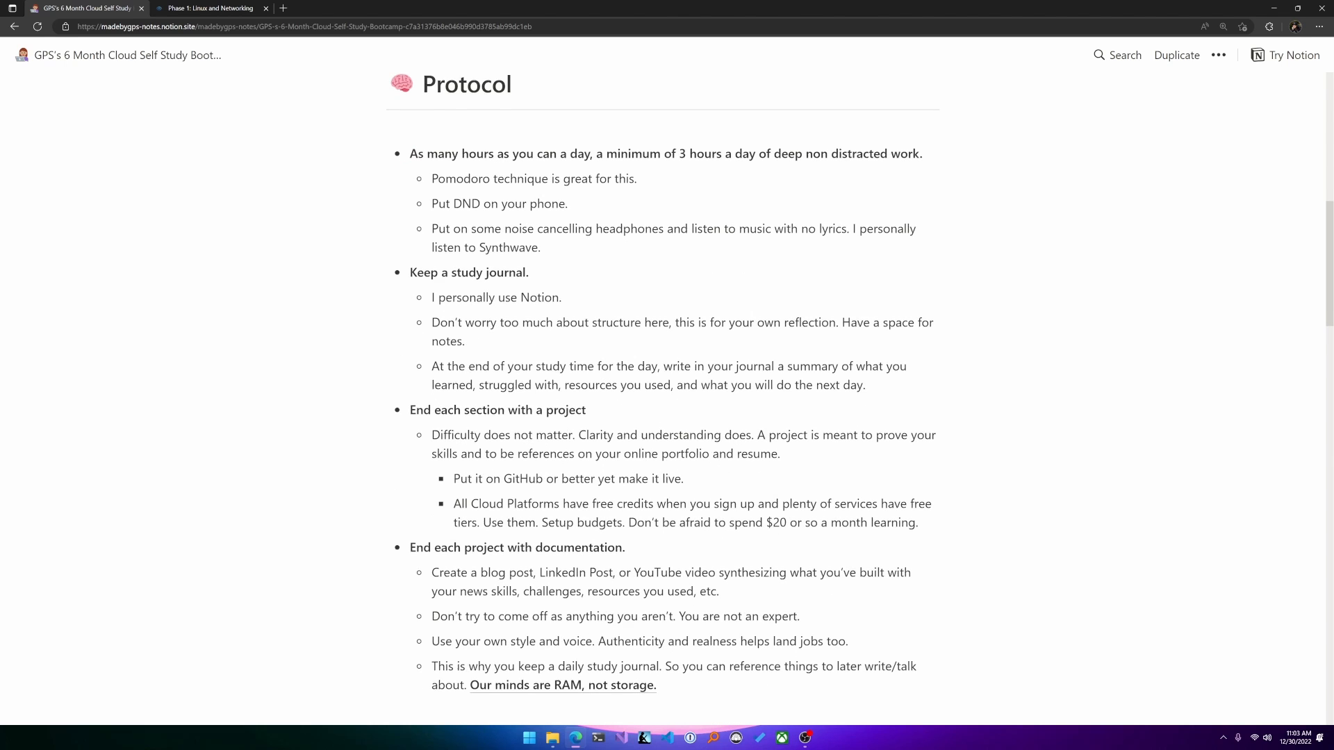
Scroll past the Protocol guidelines to the Instructions heading about creating a free cloud account.
scroll("down", 3)
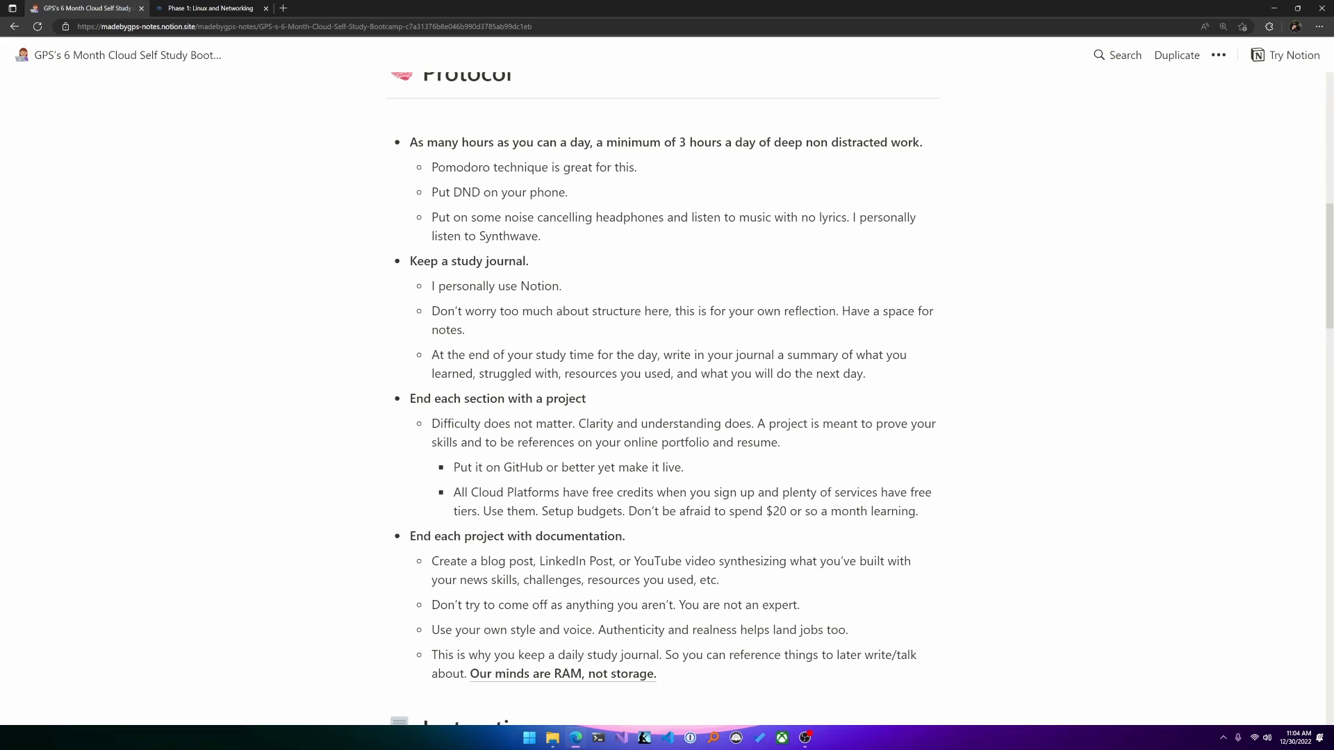
scroll("down", 3)
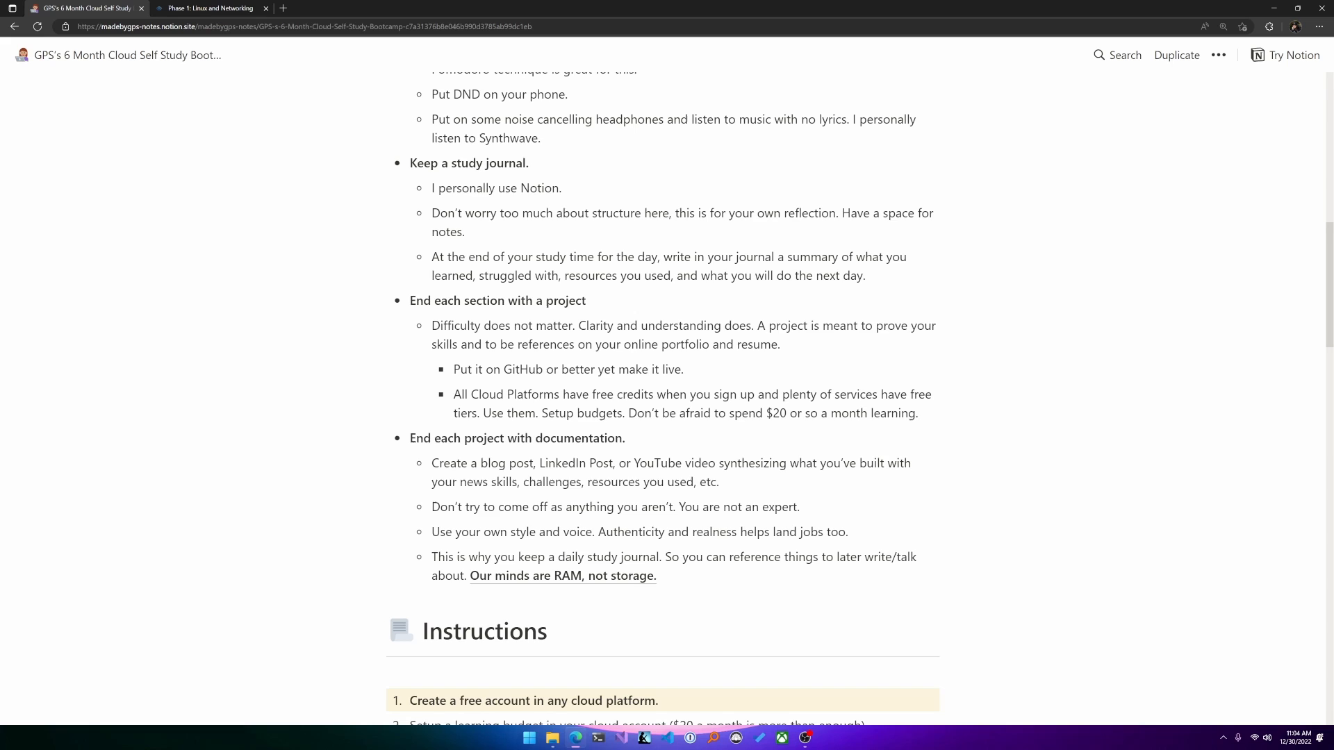
Scroll through Instructions to the Study Plan's Bash phase and its Learn to Cloud Phase 1 resources.
scroll("down", 3)
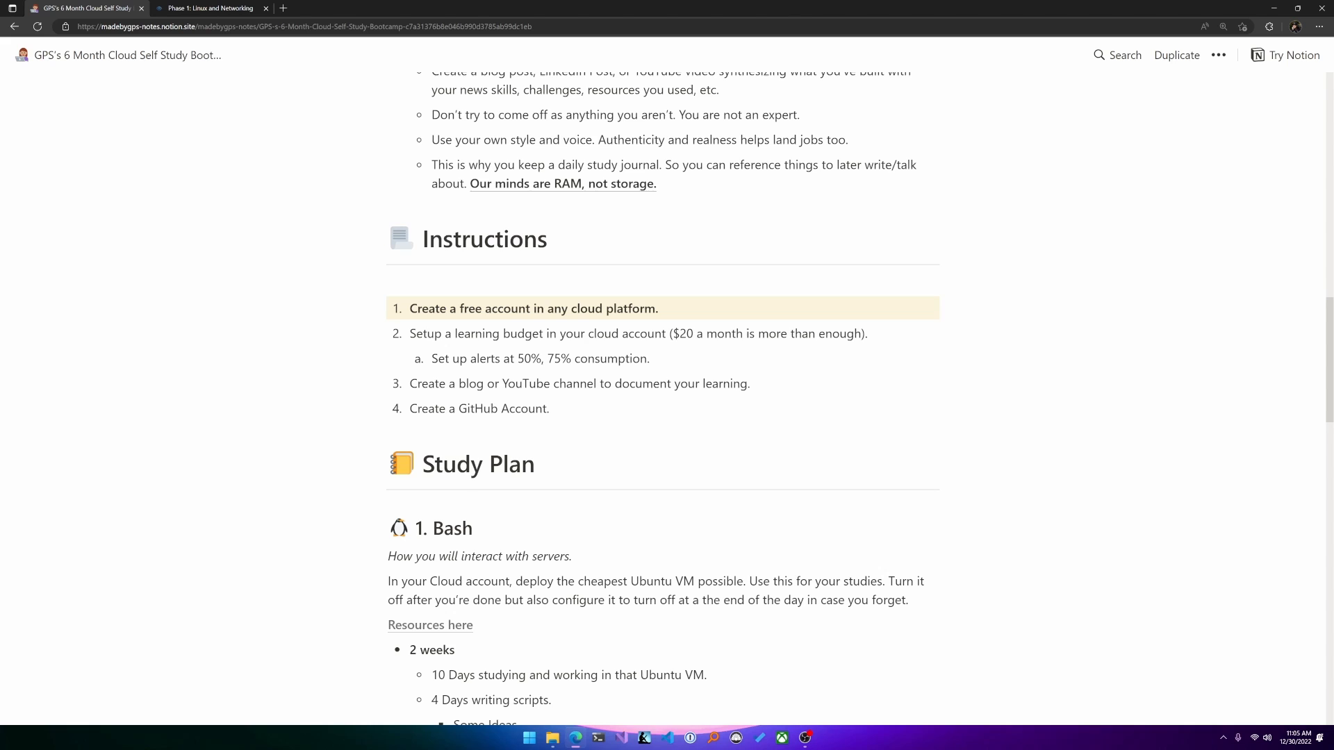
scroll("down", 3)
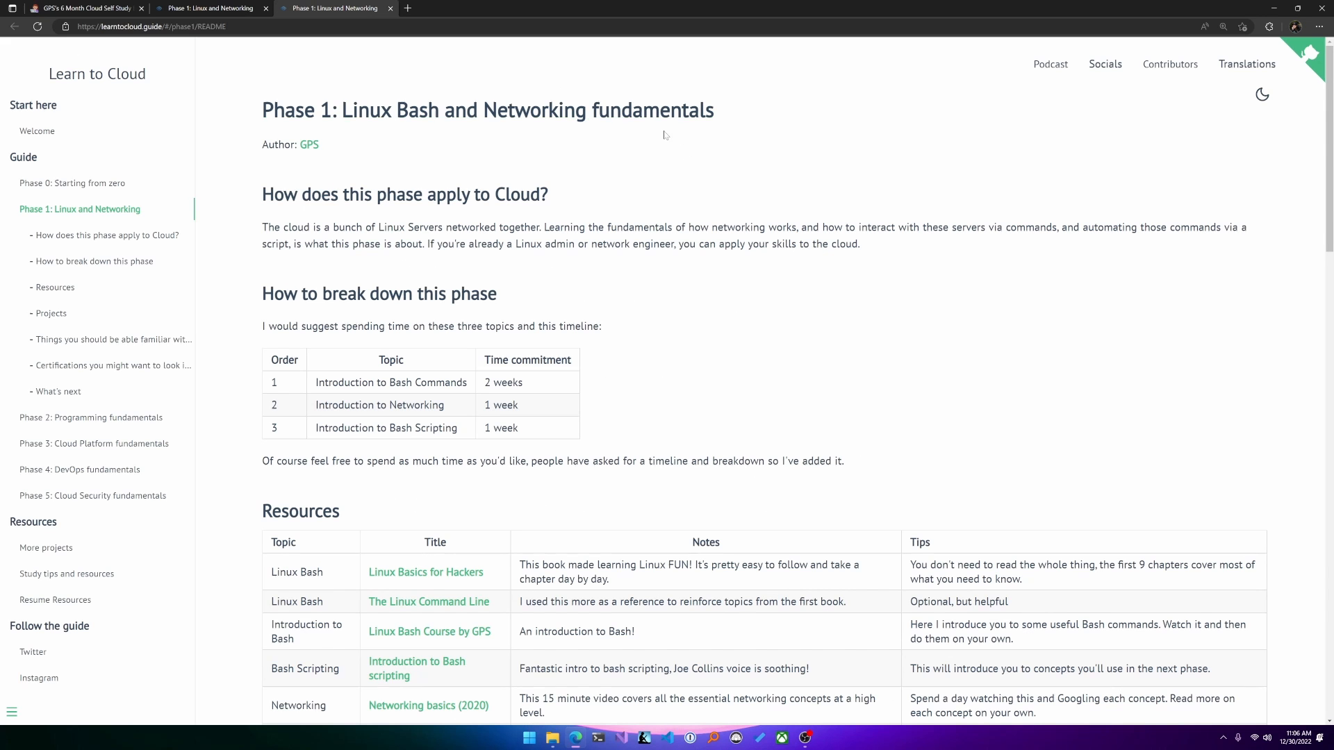
Read the Phase 1 guide down to Certifications and What's next, then return to the Notion Study Plan.
scroll("down", 3)
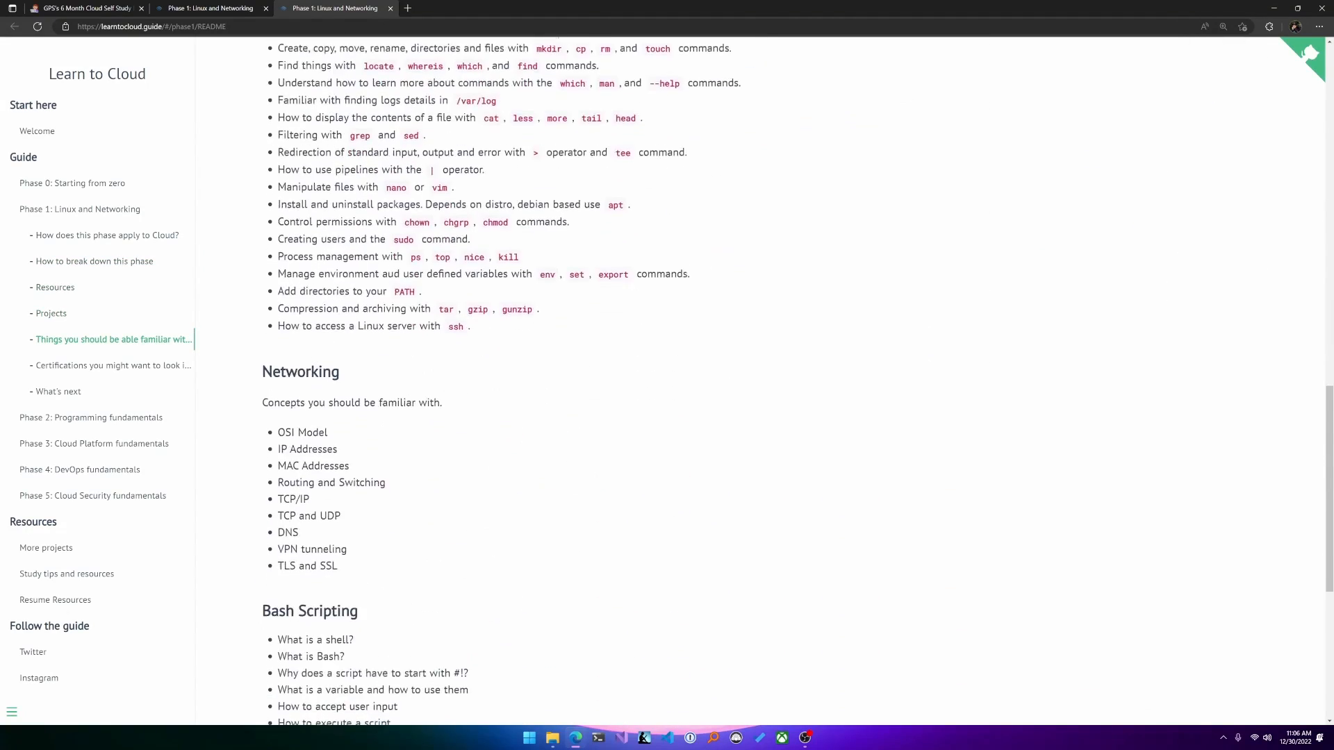
scroll("down", 3)
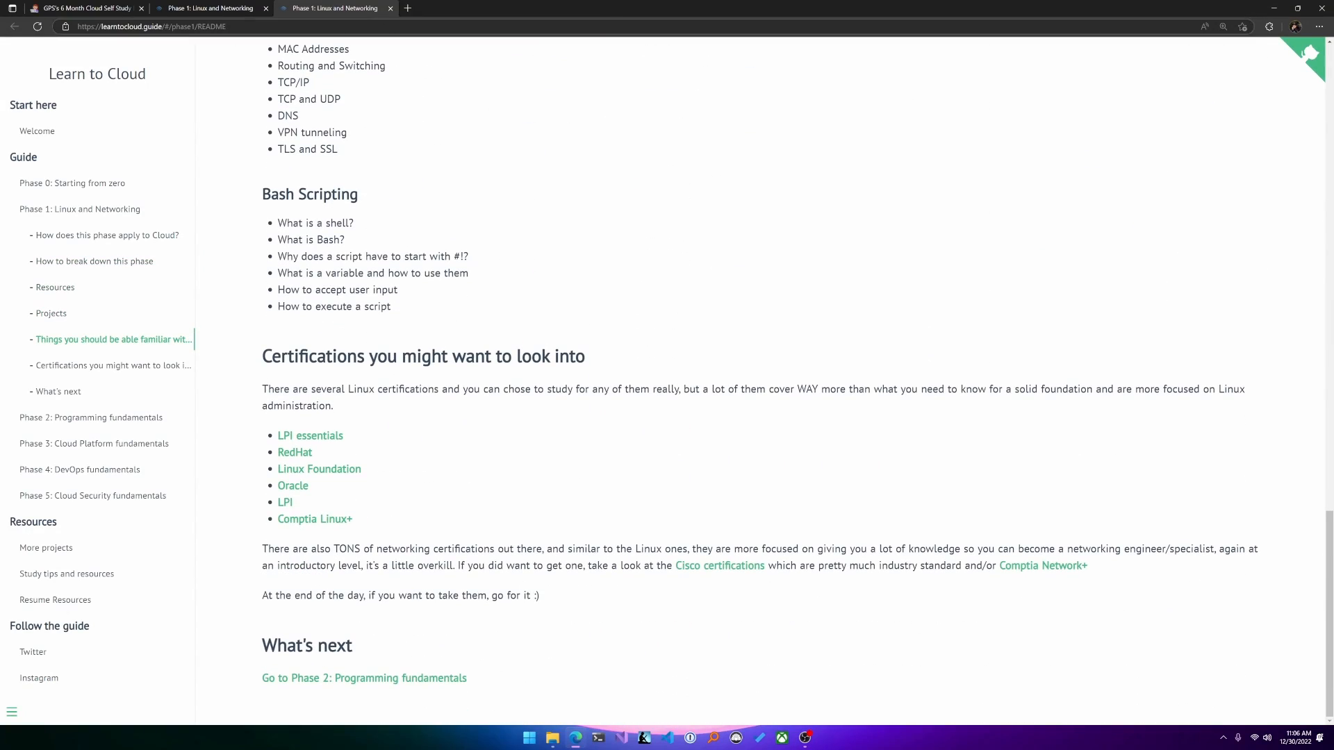
left_click(84, 9)
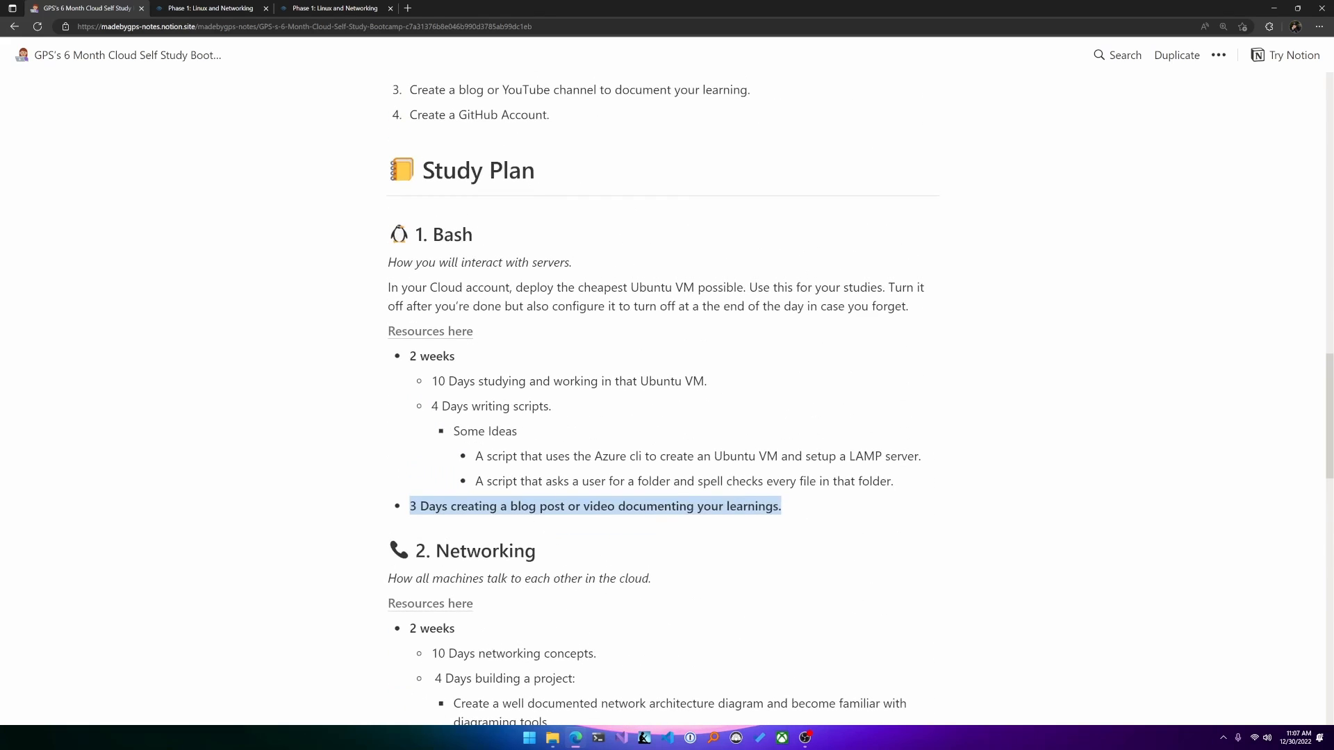
Scroll to the Networking phase and its 'Resources here' link to the Learn to Cloud Phase 1 guide.
scroll("down", 3)
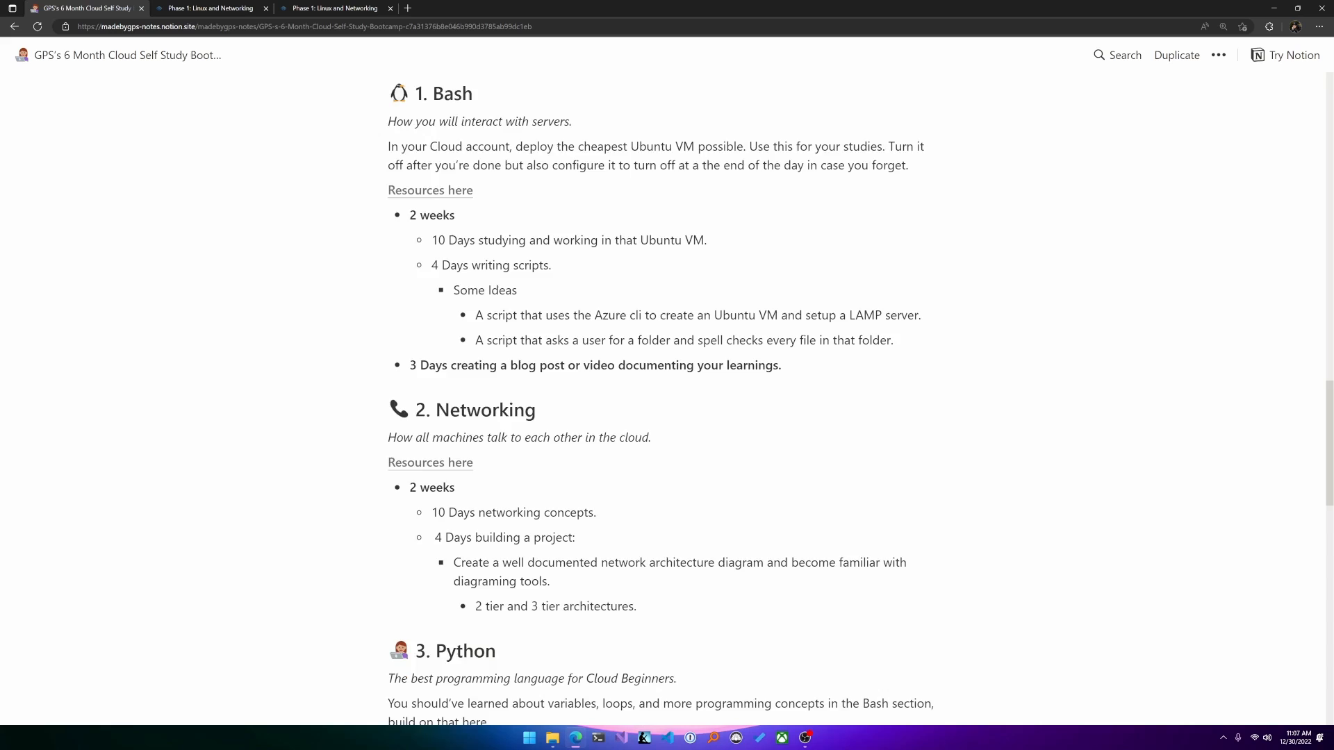
scroll("down", 3)
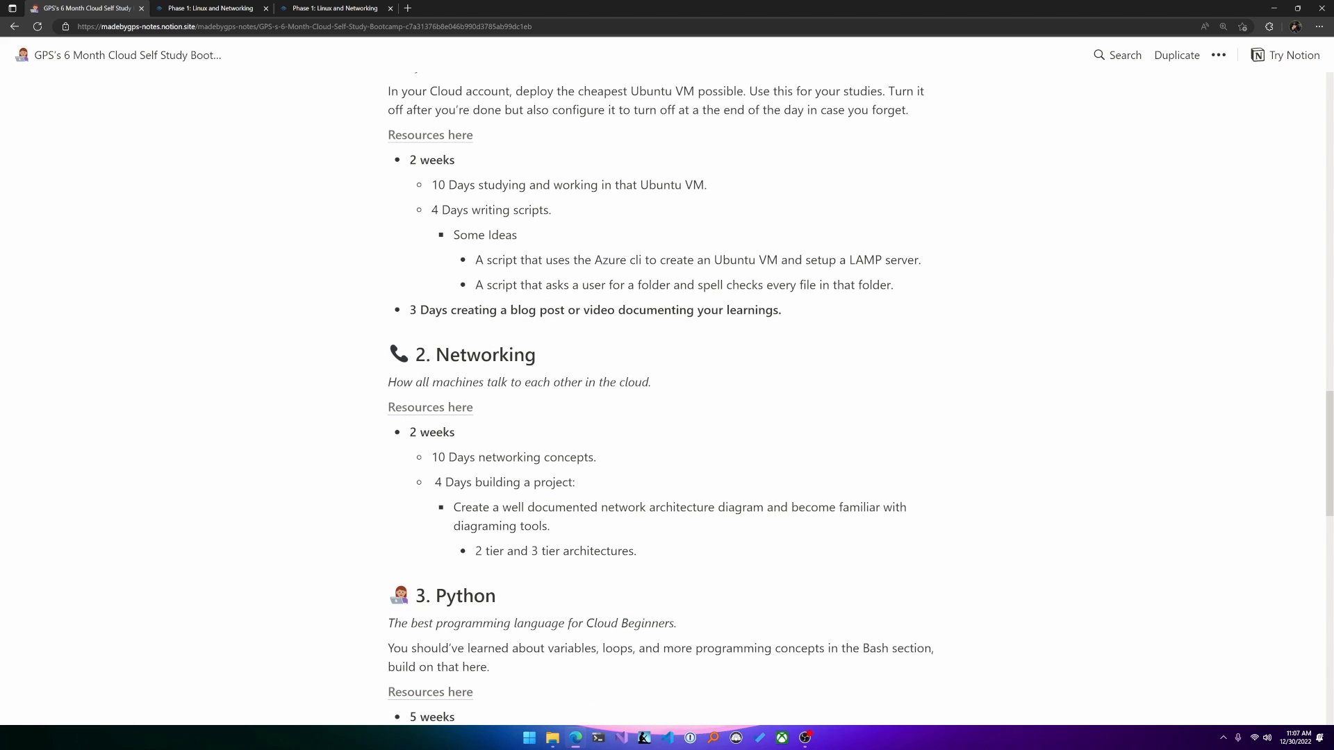
scroll("down", 3)
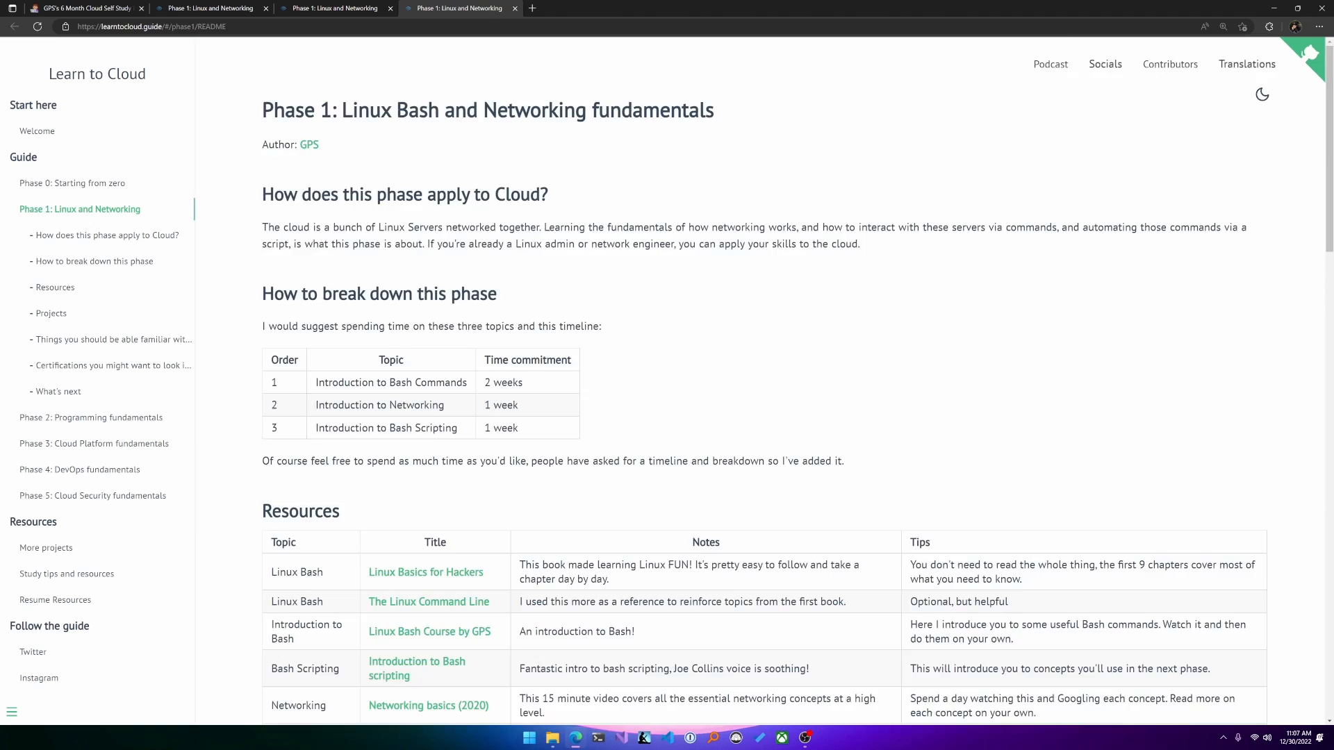
Jump to the guide's 'Things you should be familiar with' networking list, then return to the Notion Study Plan.
left_click(113, 339)
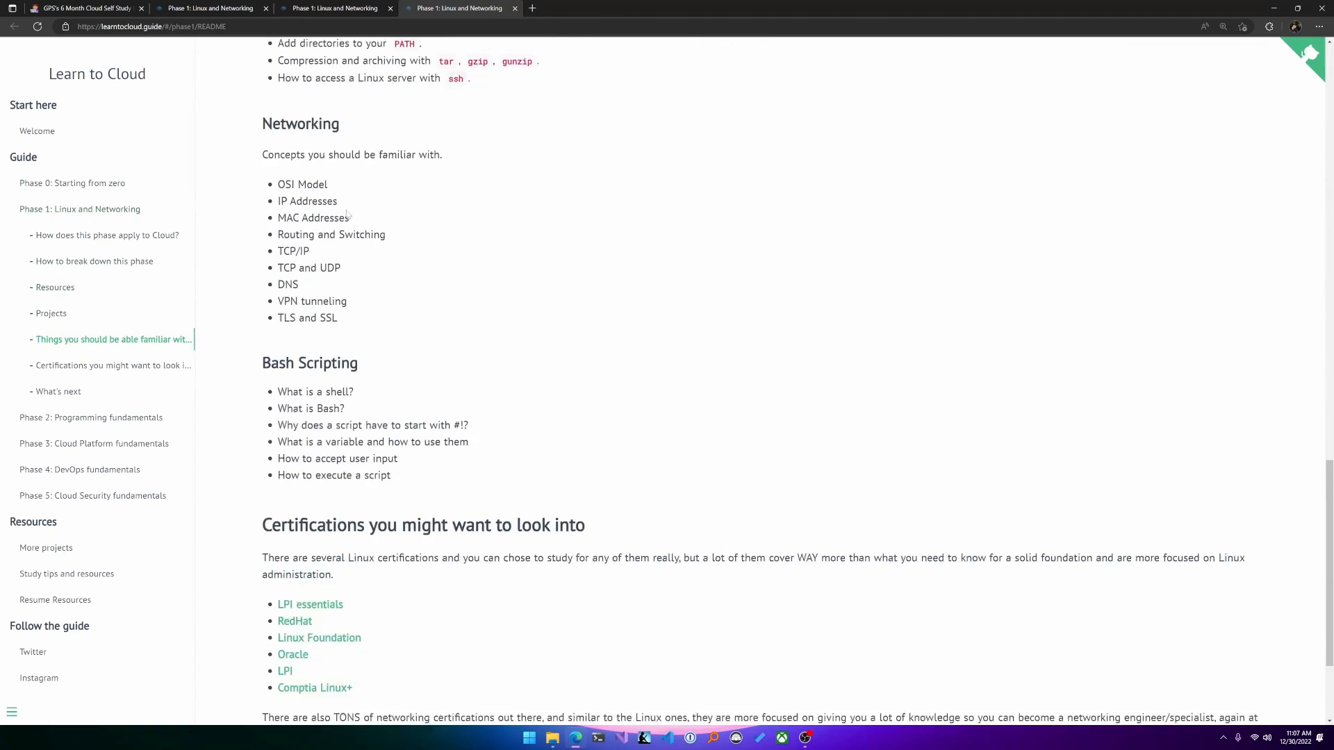
left_click(84, 8)
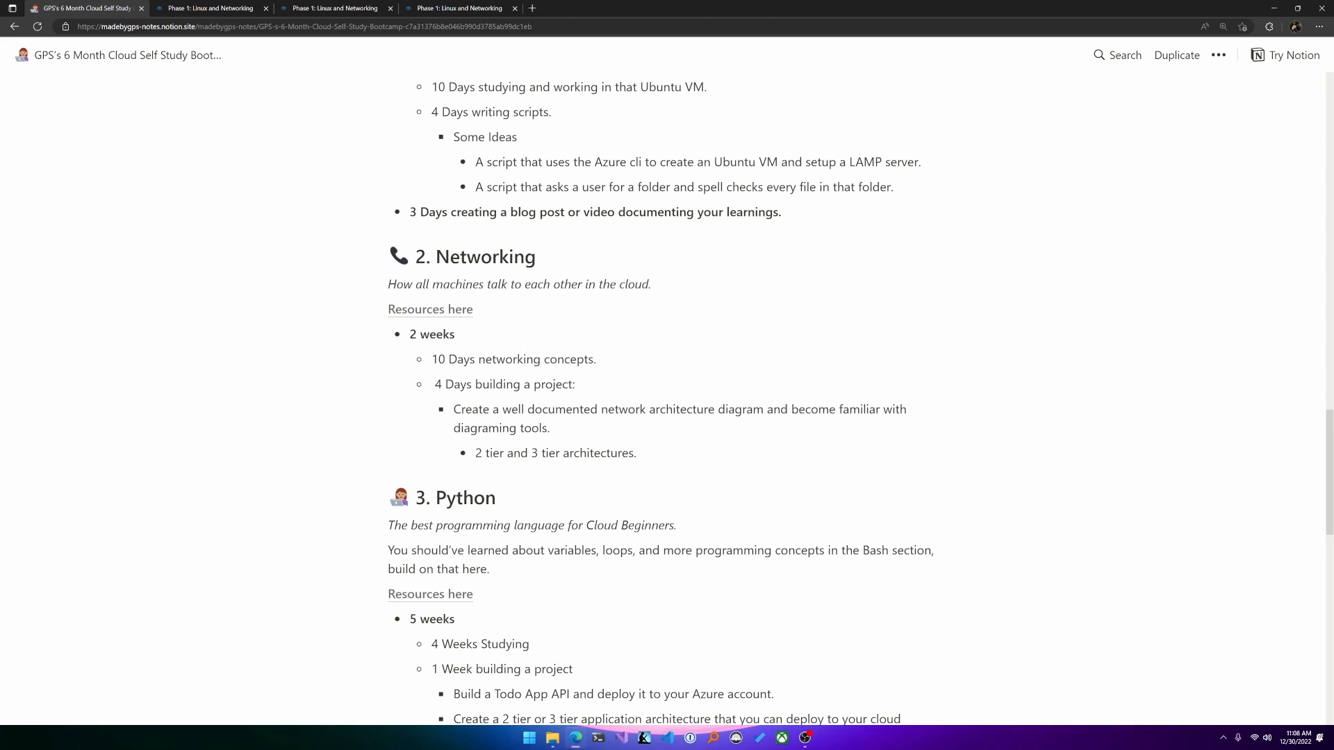
Scroll the Study Plan to the Python phase, whose resources lead to Learn to Cloud's Phase 2 Programming fundamentals.
scroll("down", 3)
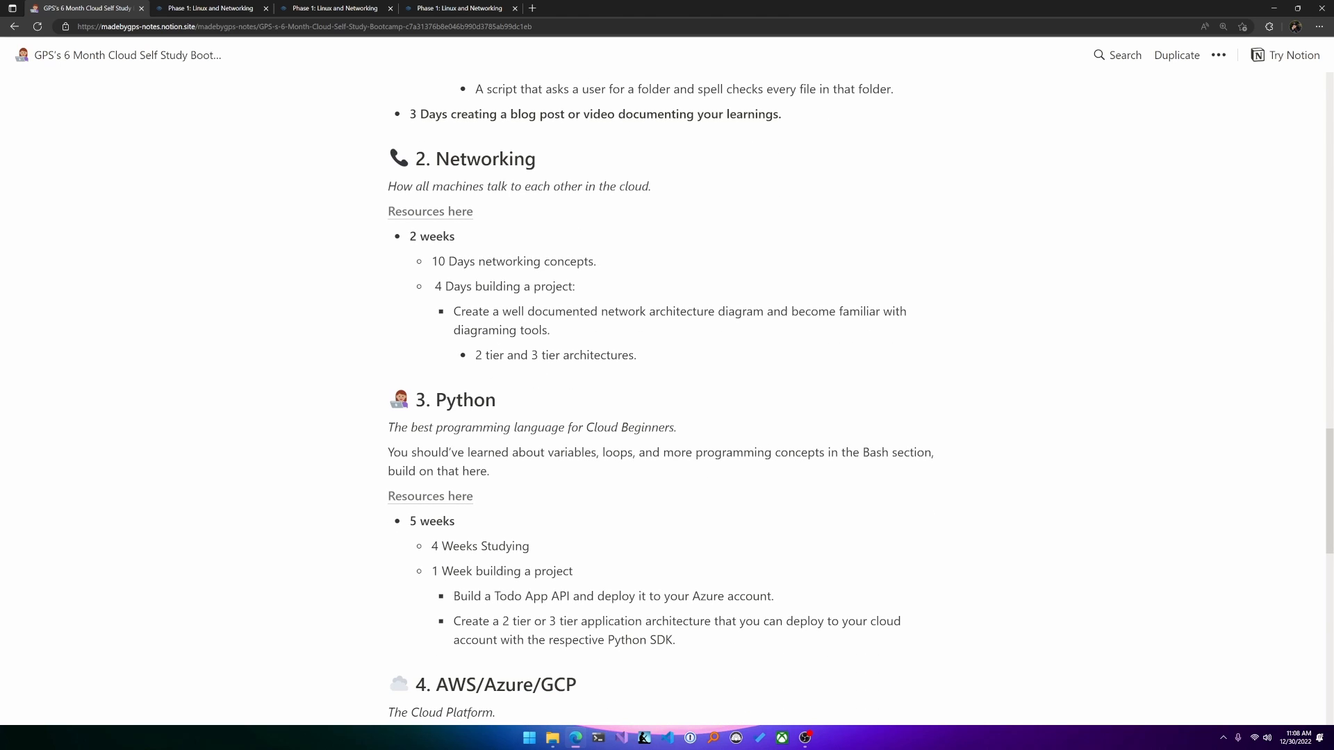
scroll("down", 3)
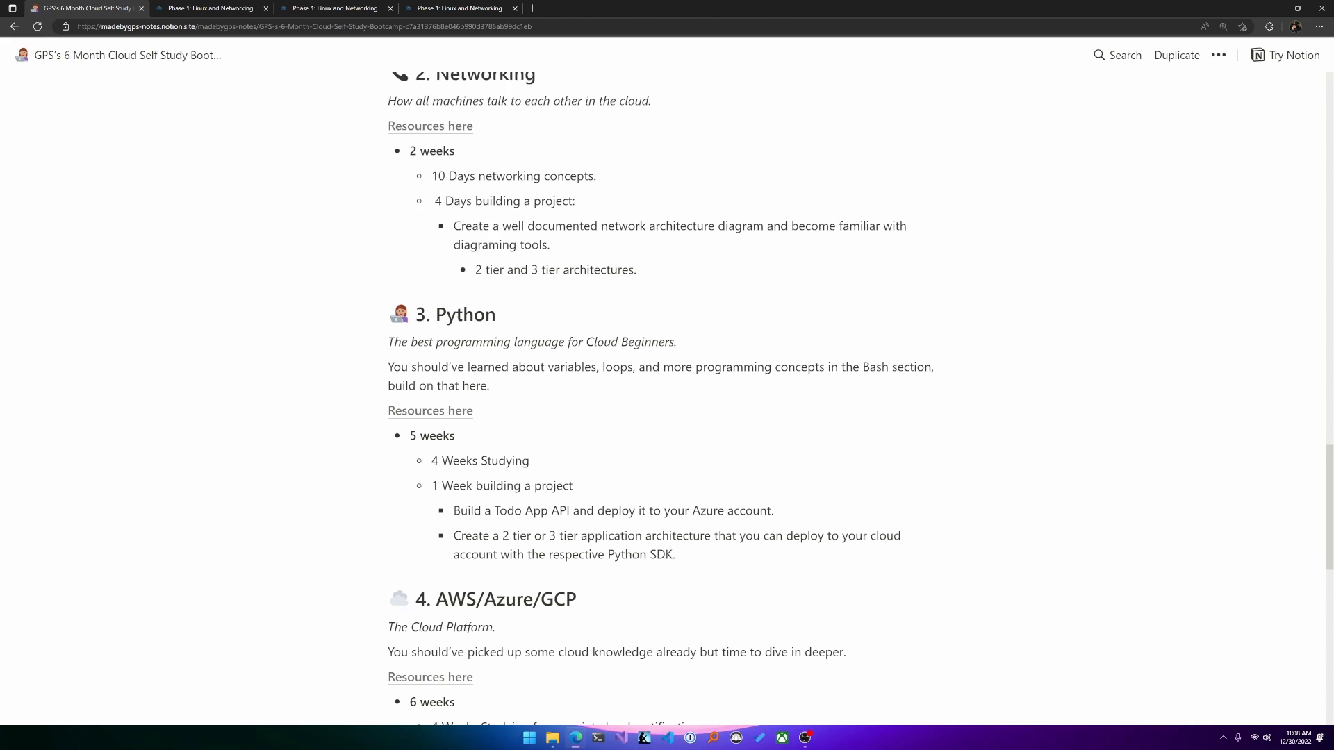
scroll("down", 3)
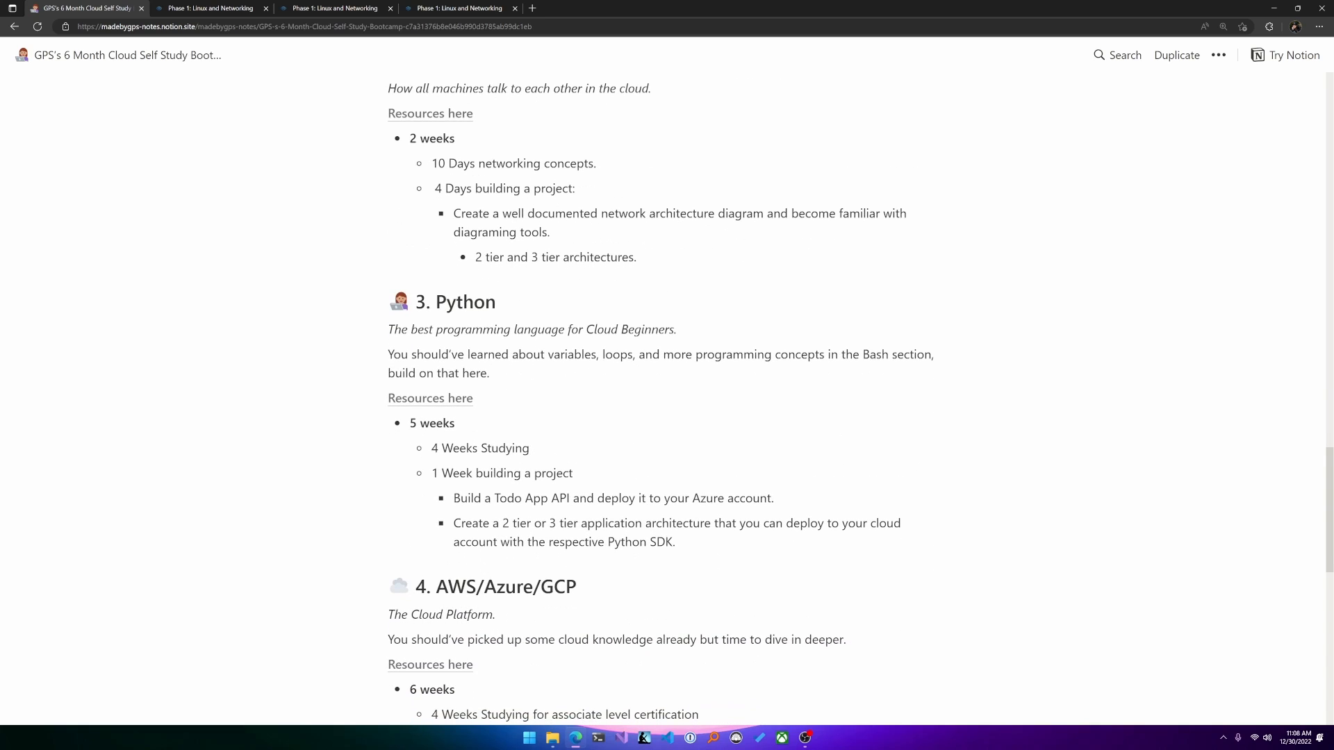
scroll("down", 3)
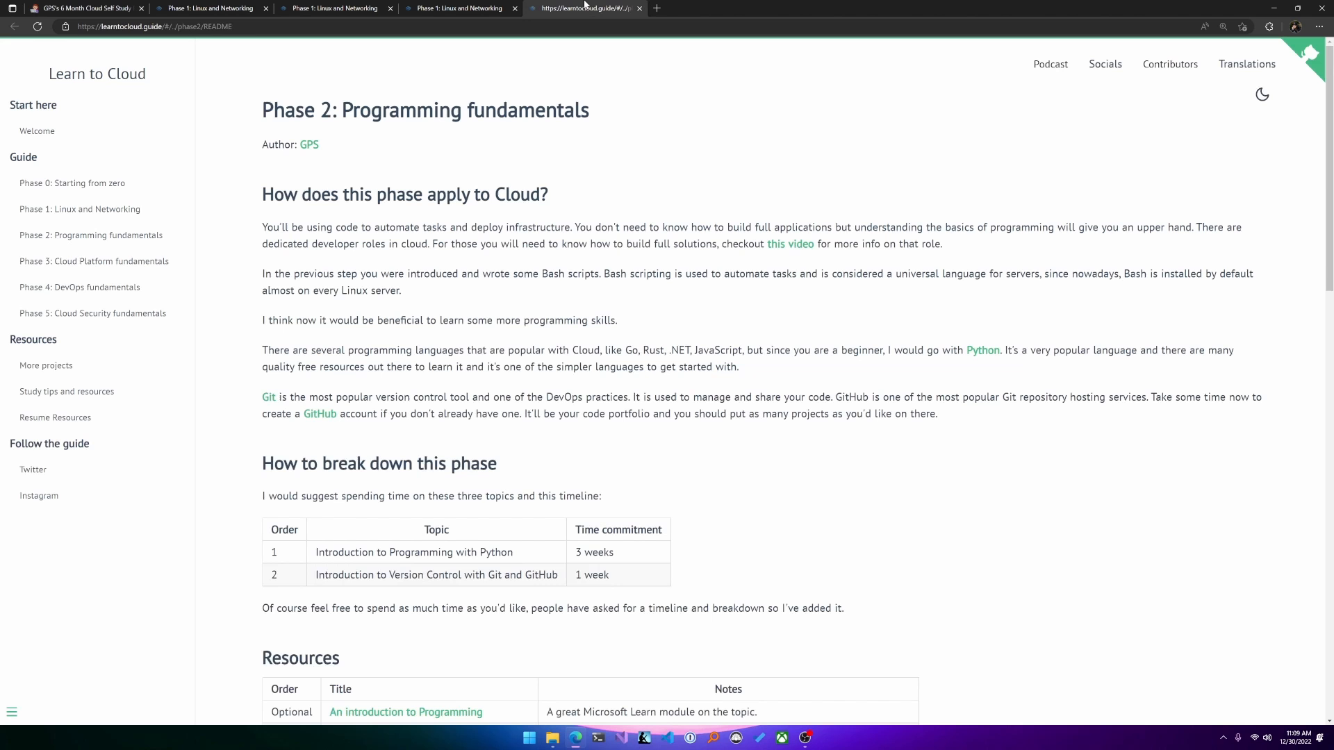
Review the Phase 2 Resources and Projects tables, then return to the Notion Study Plan at the AWS/Azure/GCP phase.
scroll("down", 3)
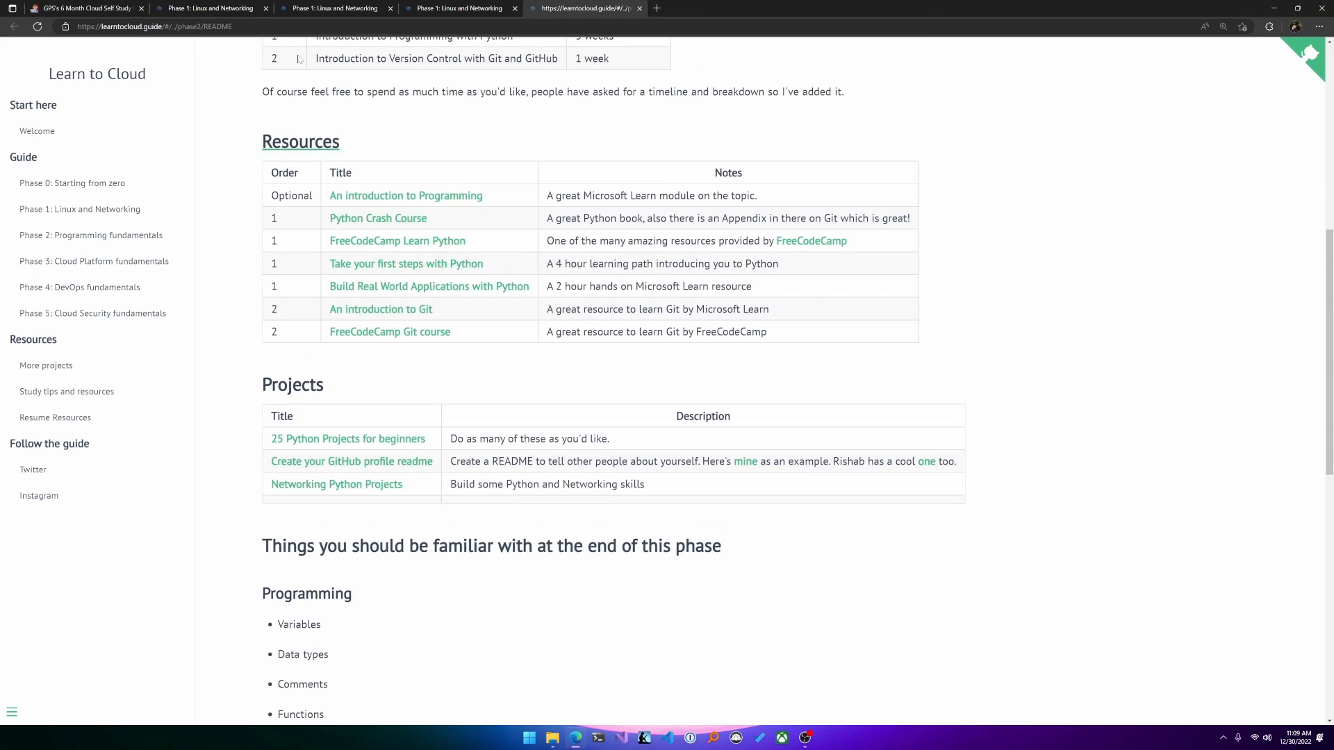
left_click_drag(329, 195, 765, 332)
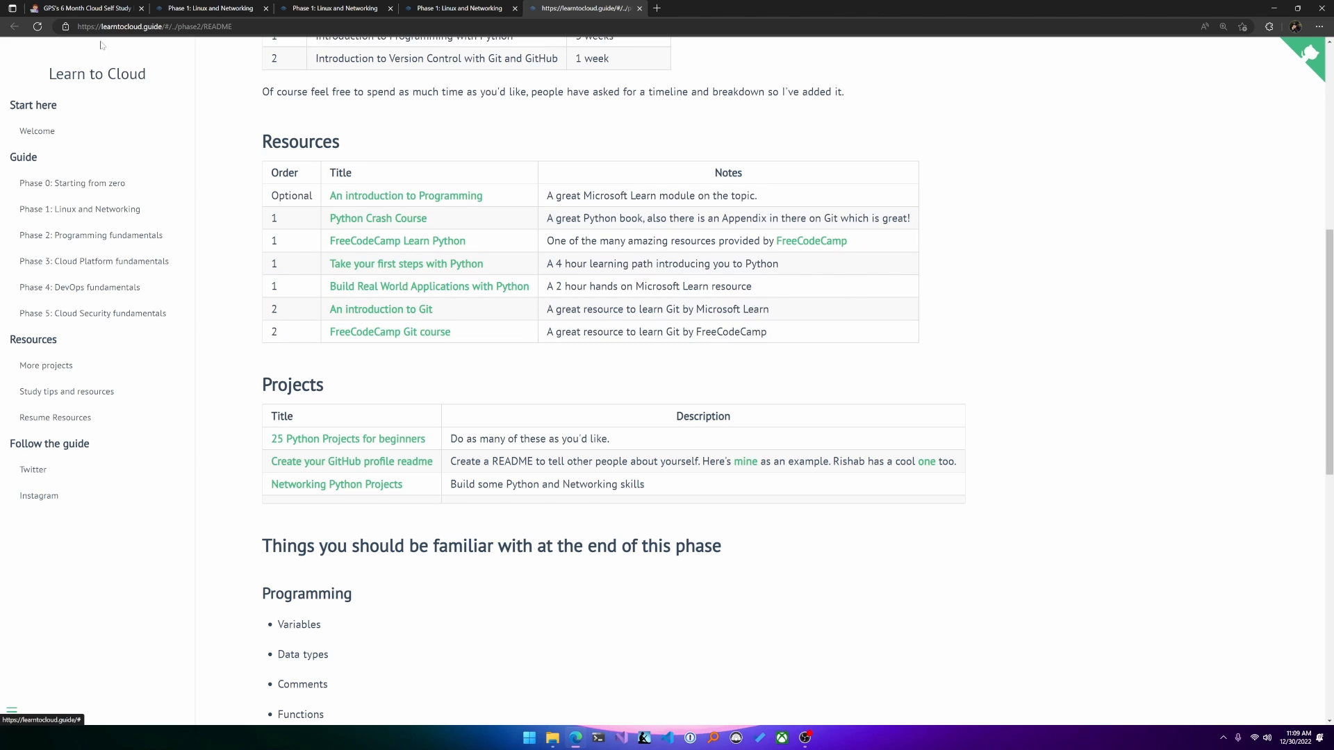
left_click(85, 8)
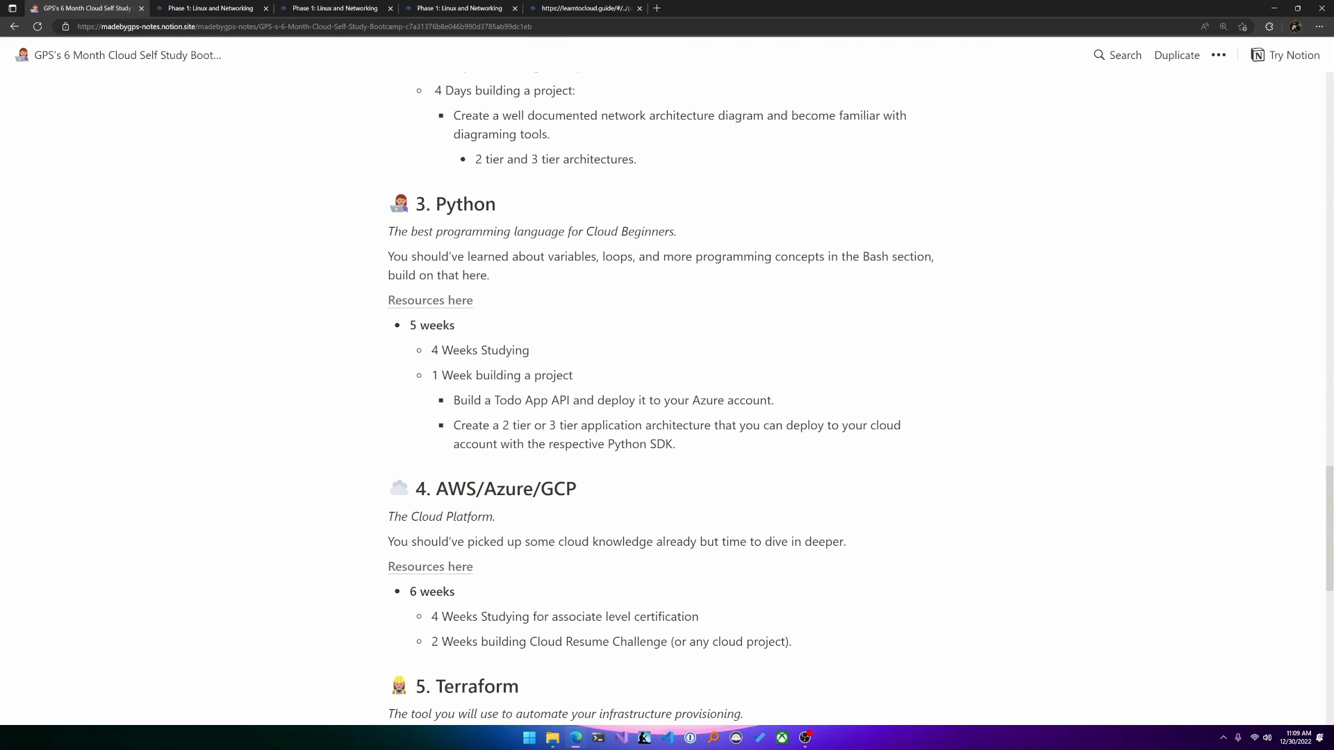
left_click_drag(455, 400, 675, 444)
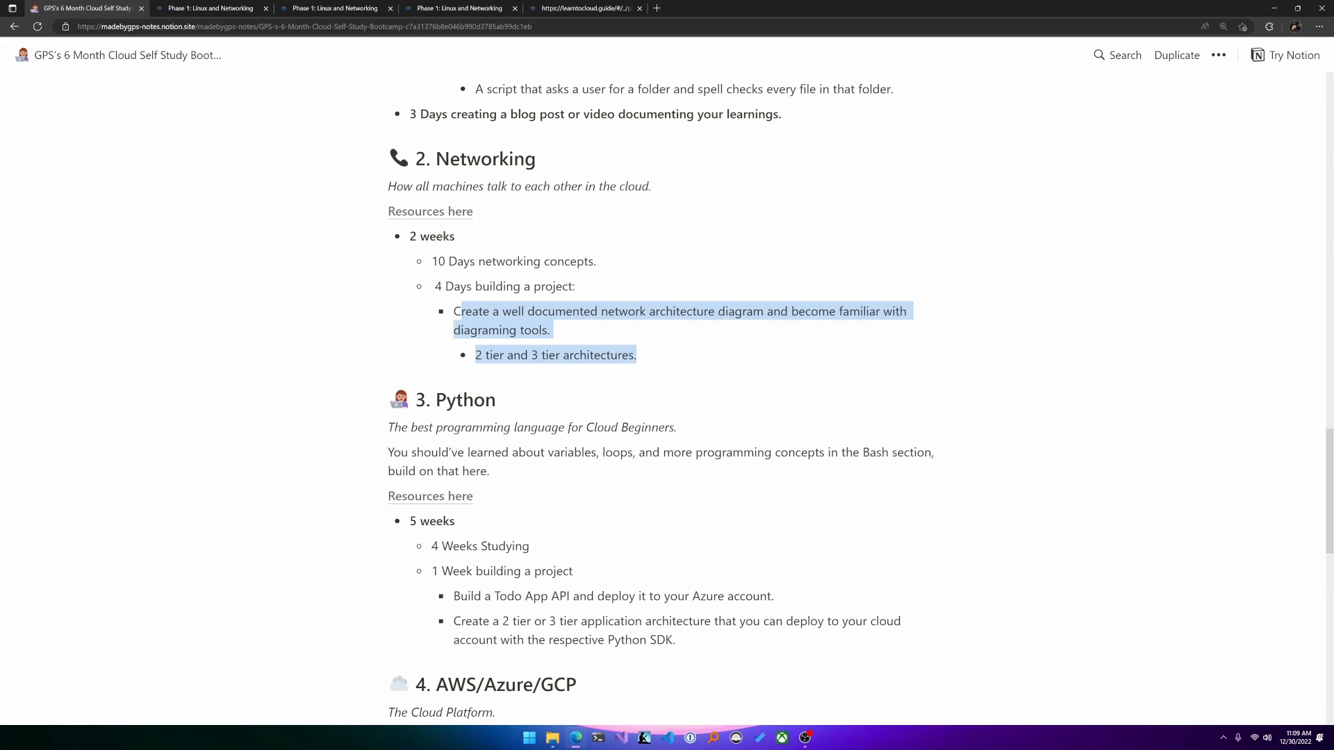
scroll("down", 3)
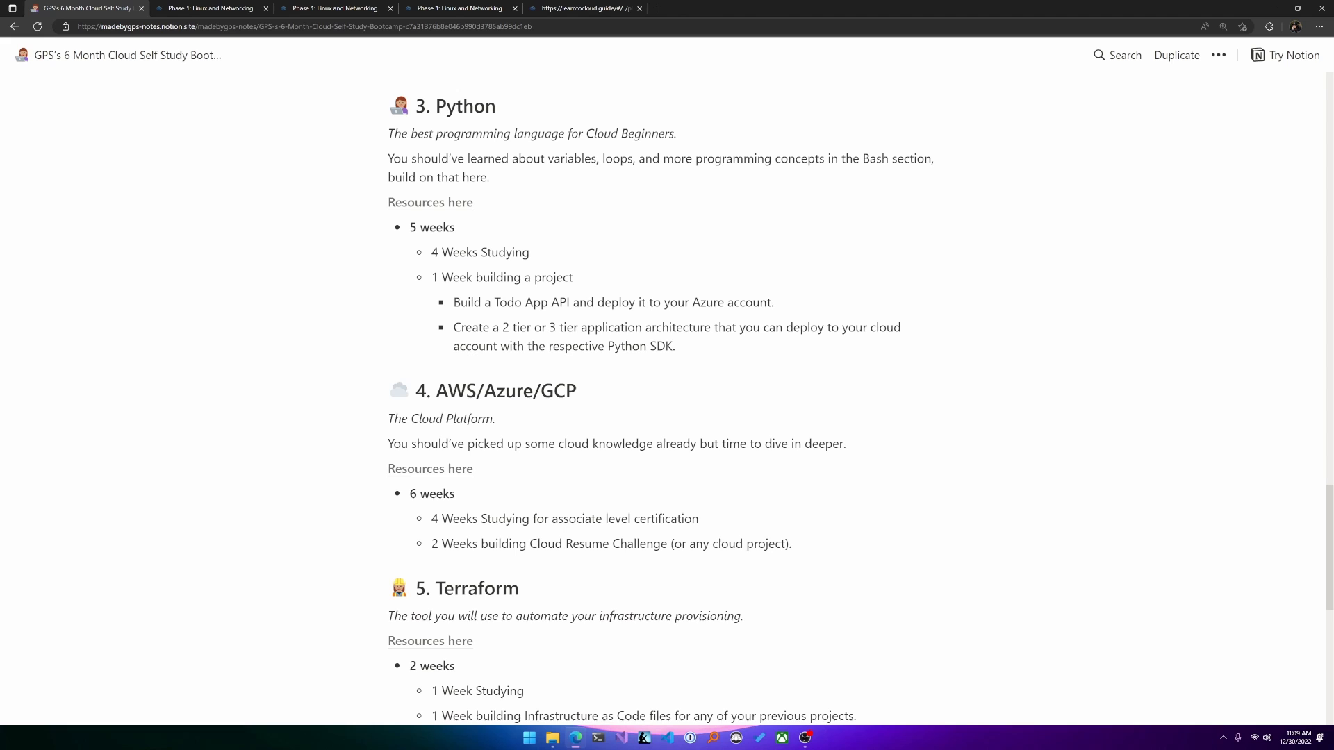
Open the AWS/Azure/GCP phase's 'Resources here' link, the Learn to Cloud Phase 3 guide, in a new tab.
scroll("down", 3)
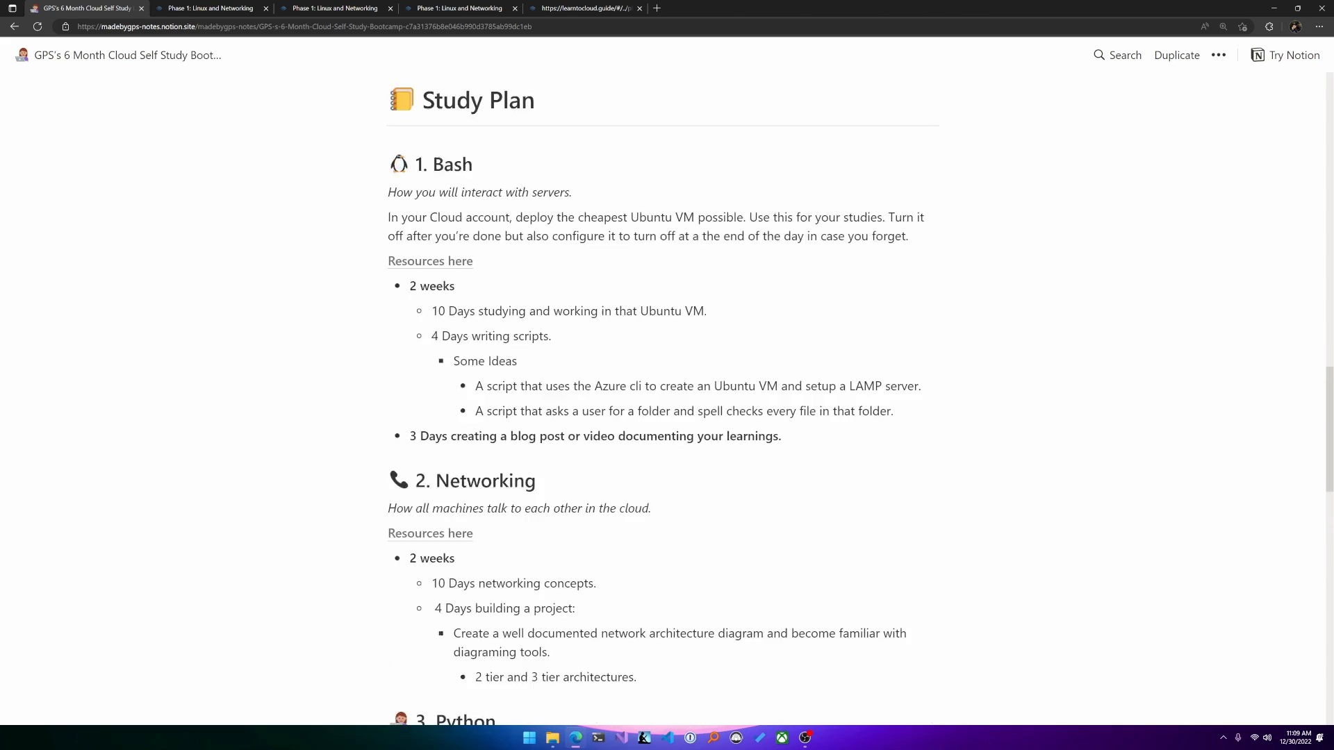
scroll("down", 3)
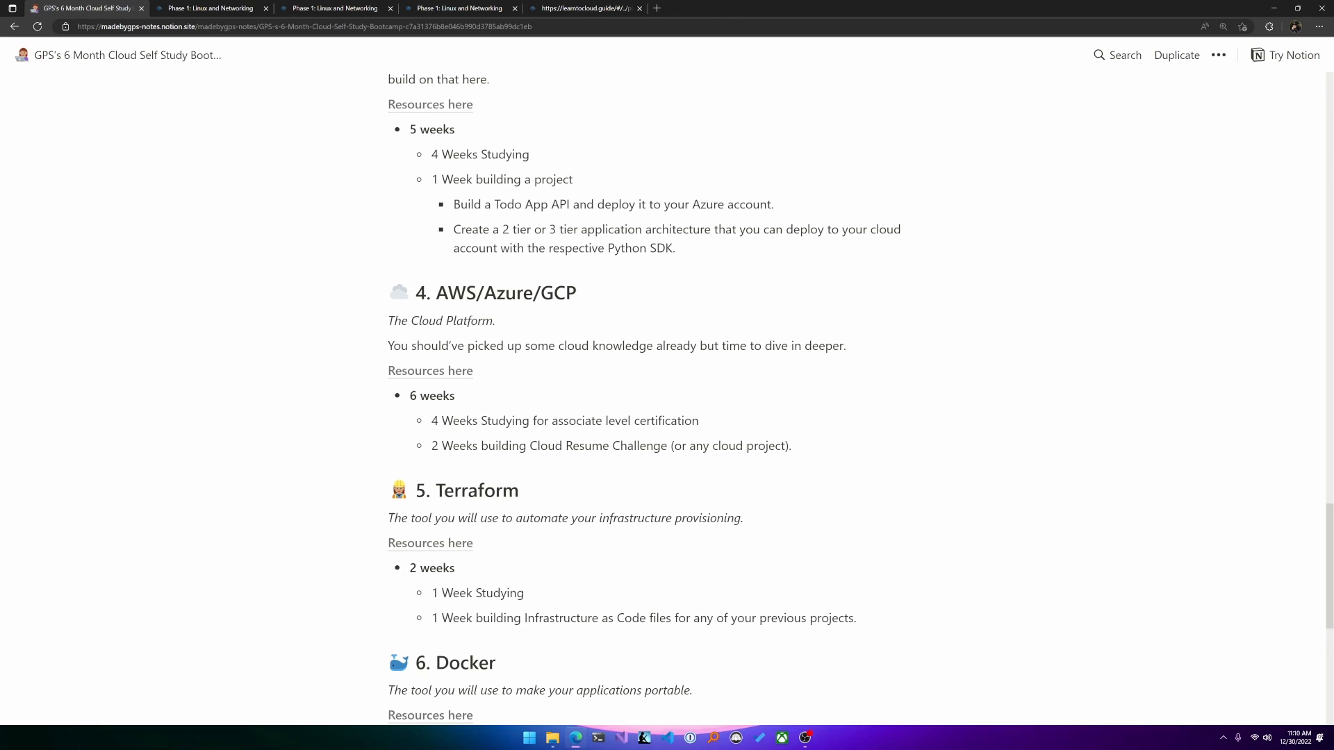
right_click(430, 370)
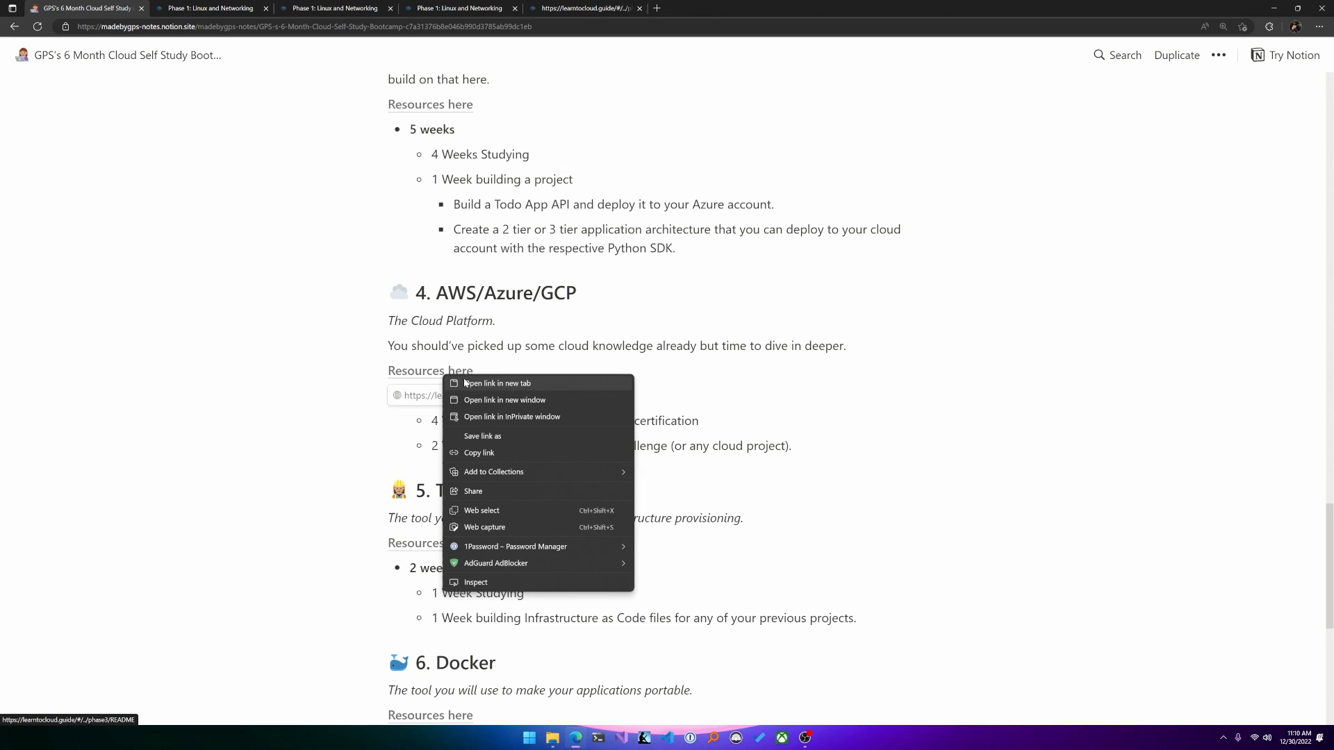
left_click(496, 383)
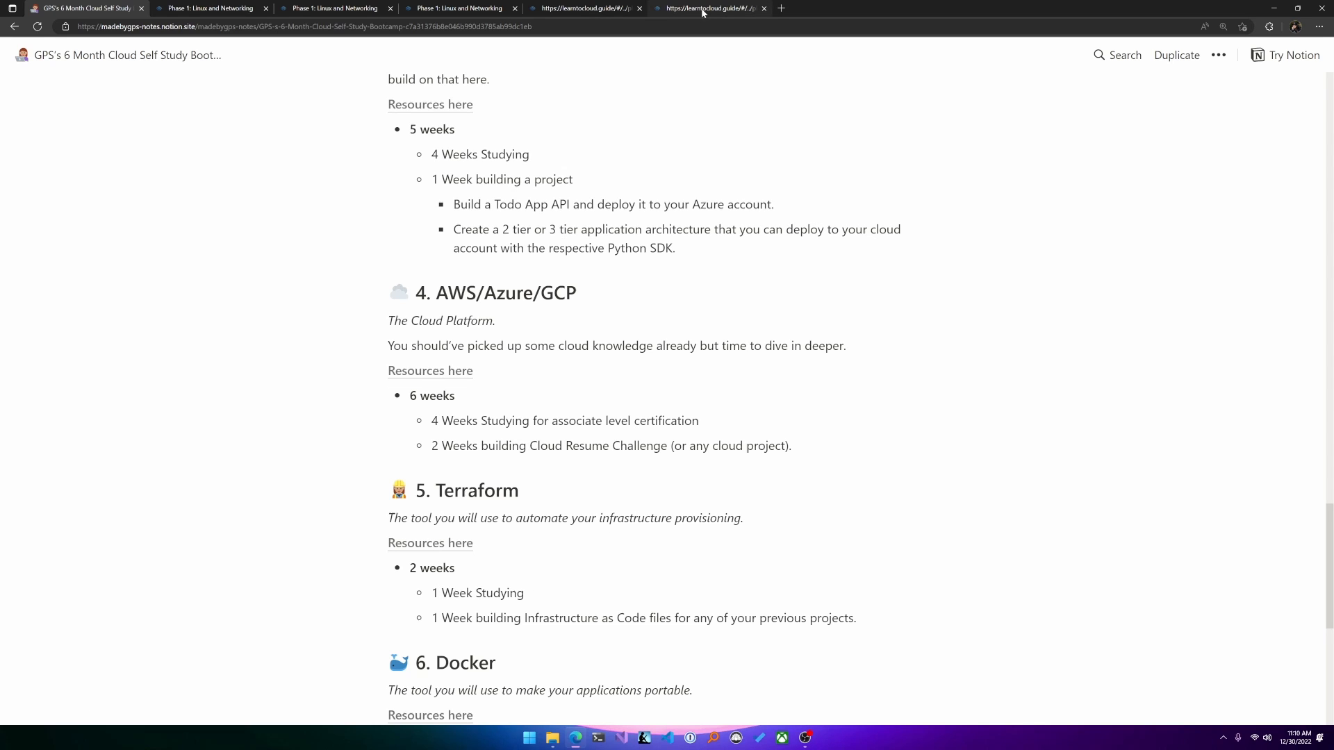
left_click(709, 8)
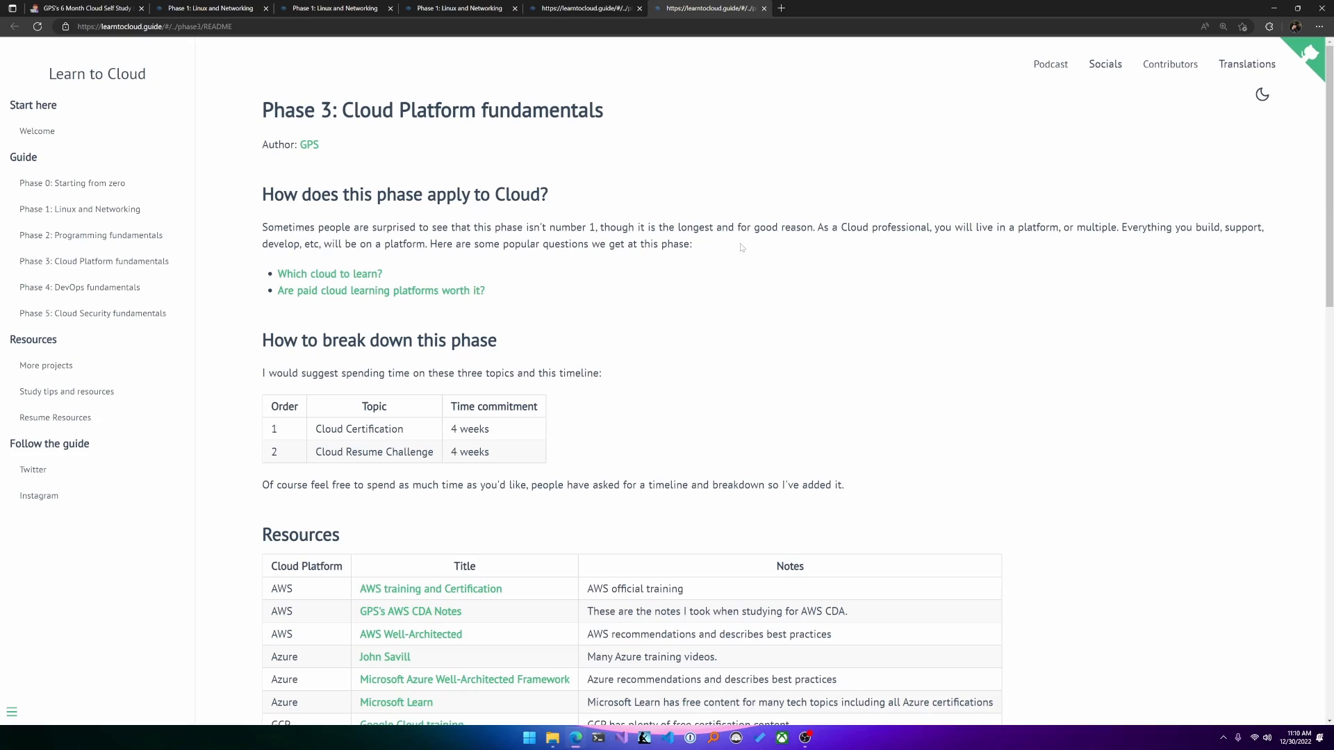
Continue from the Phase 3 guide to its Projects page listing AWS and Azure projects.
scroll("down", 3)
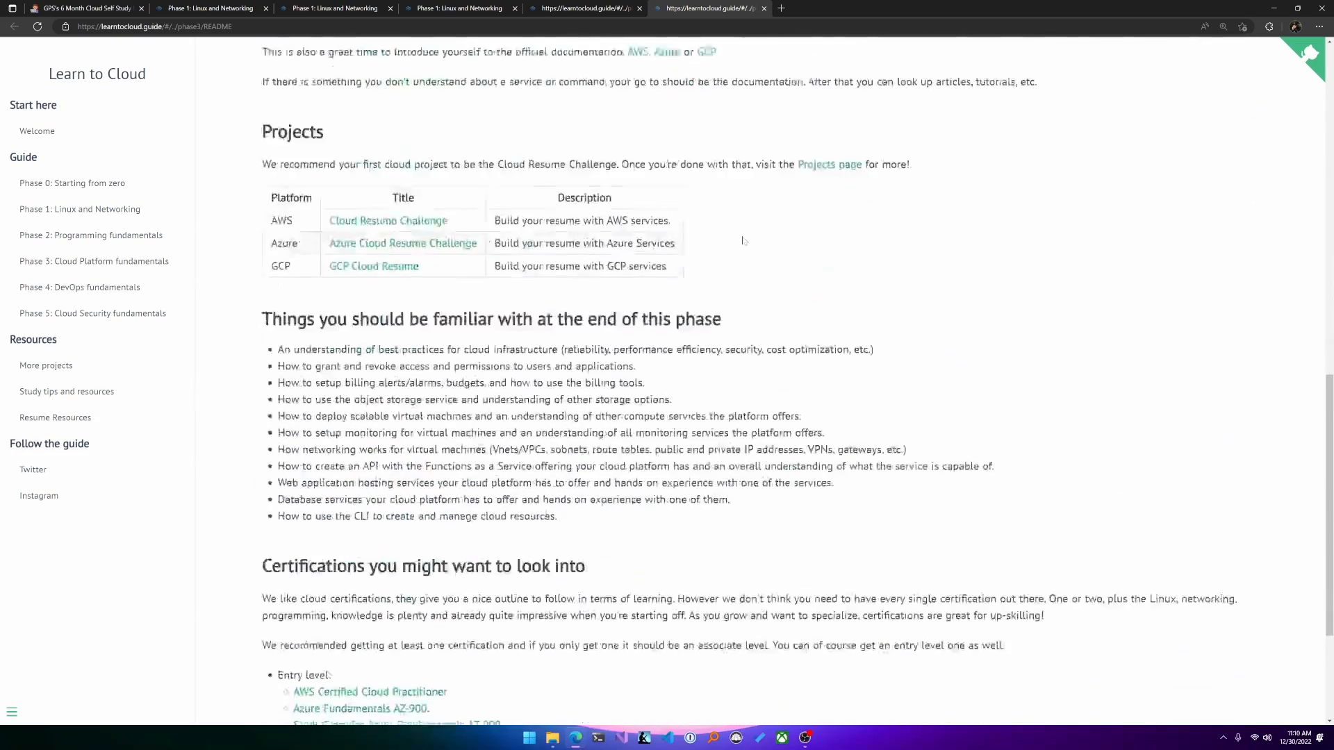
left_click(828, 164)
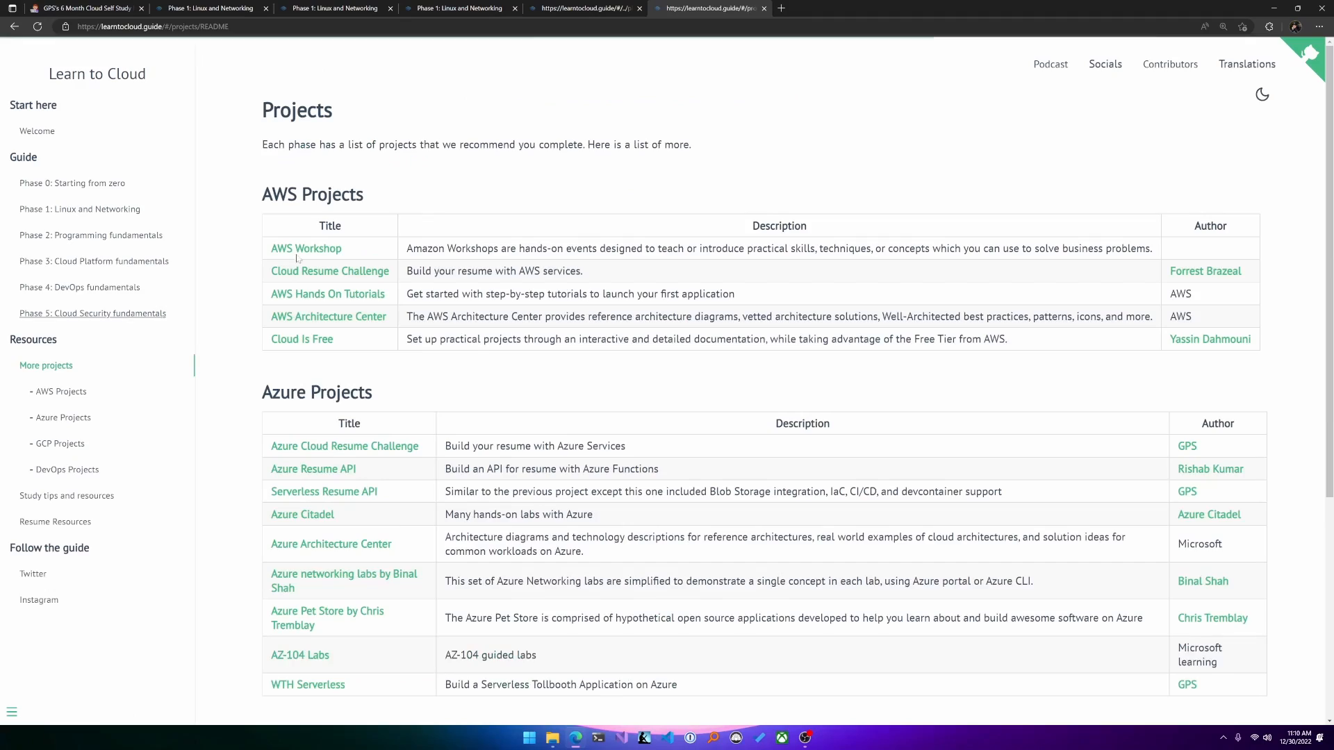
scroll("down", 3)
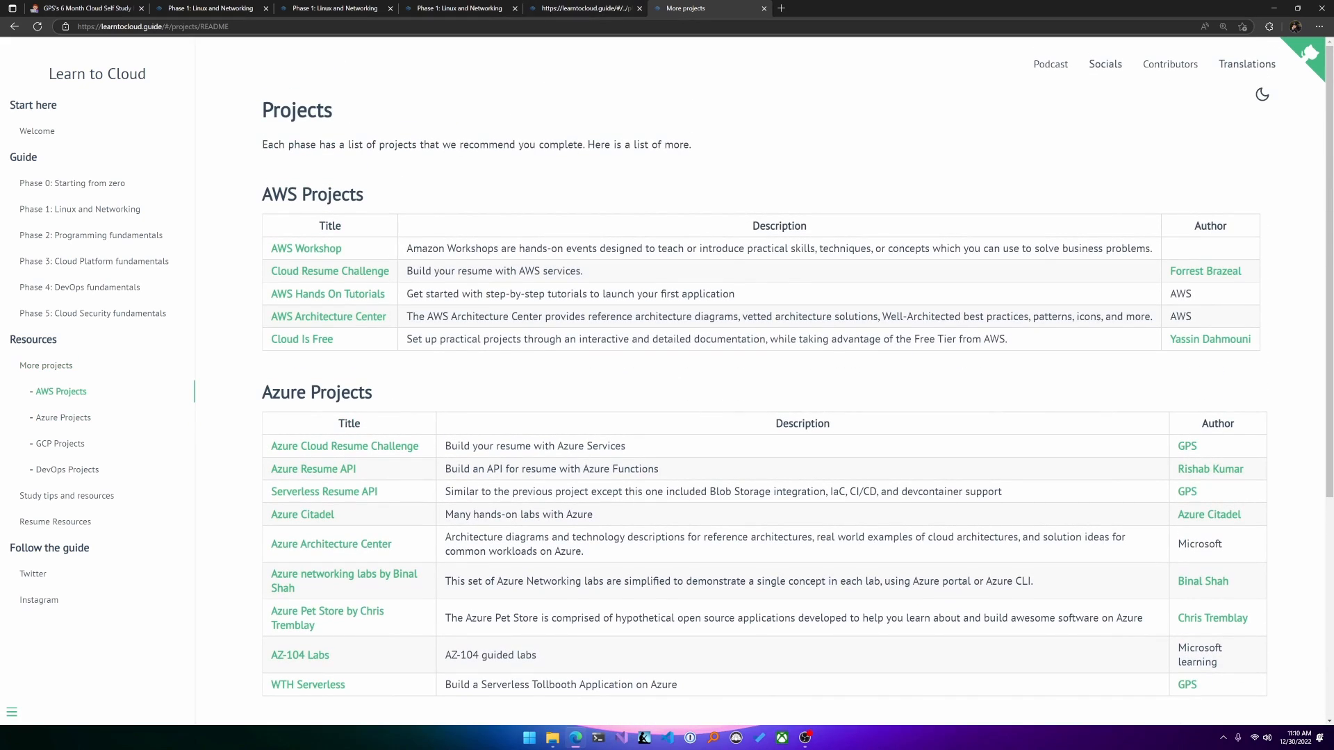
left_click(85, 9)
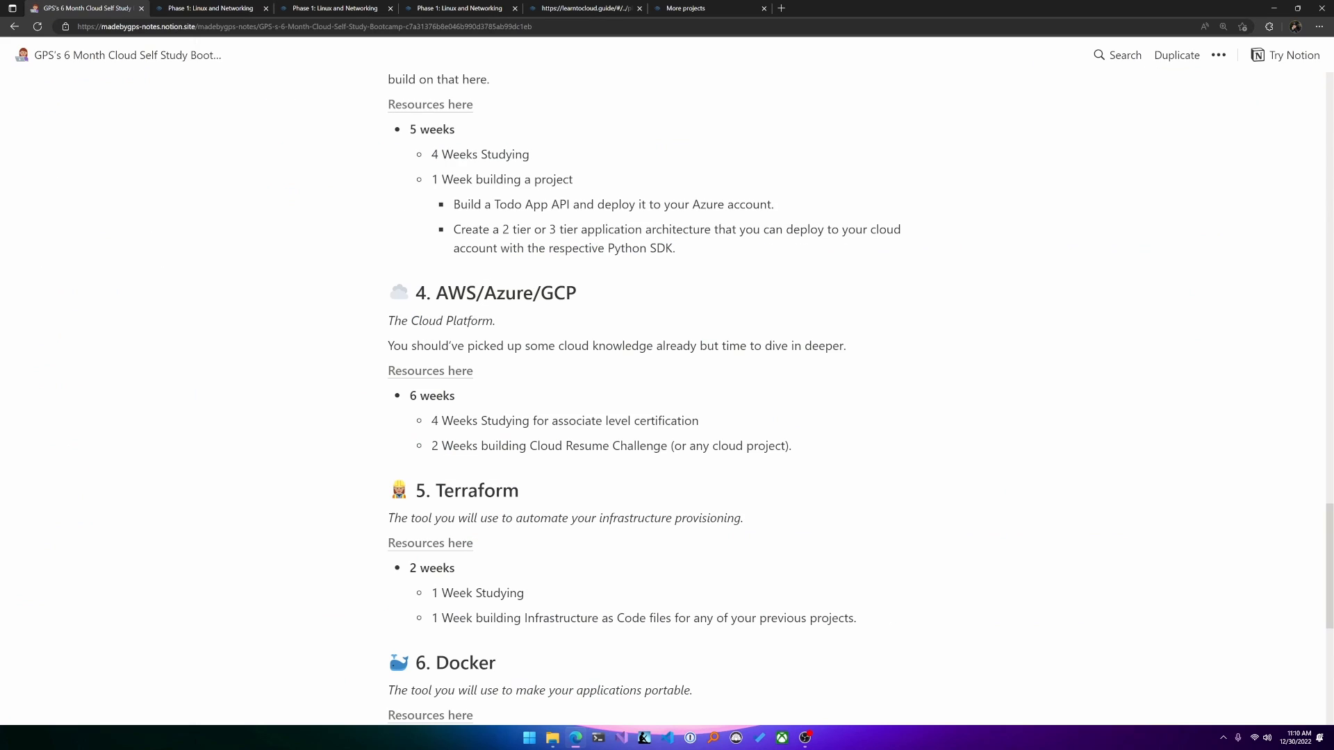
scroll("down", 3)
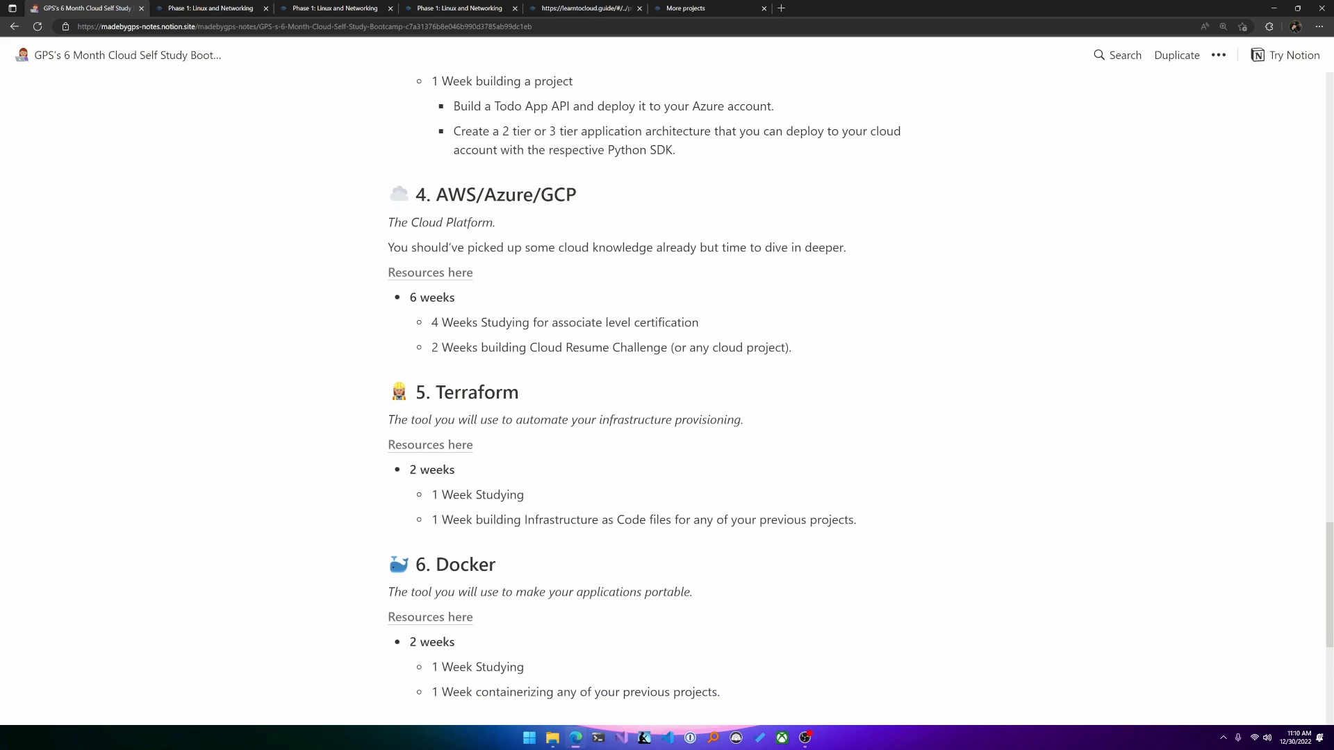
scroll("up", 3)
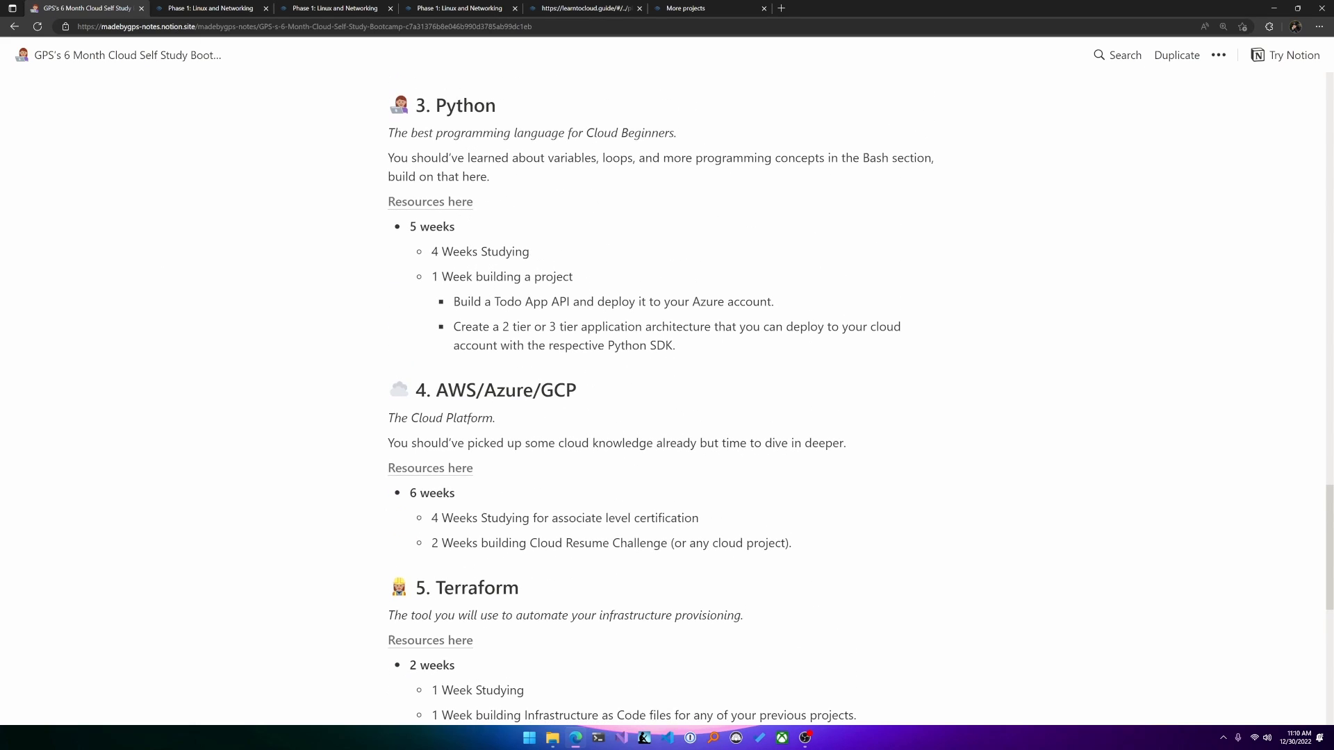
scroll("down", 3)
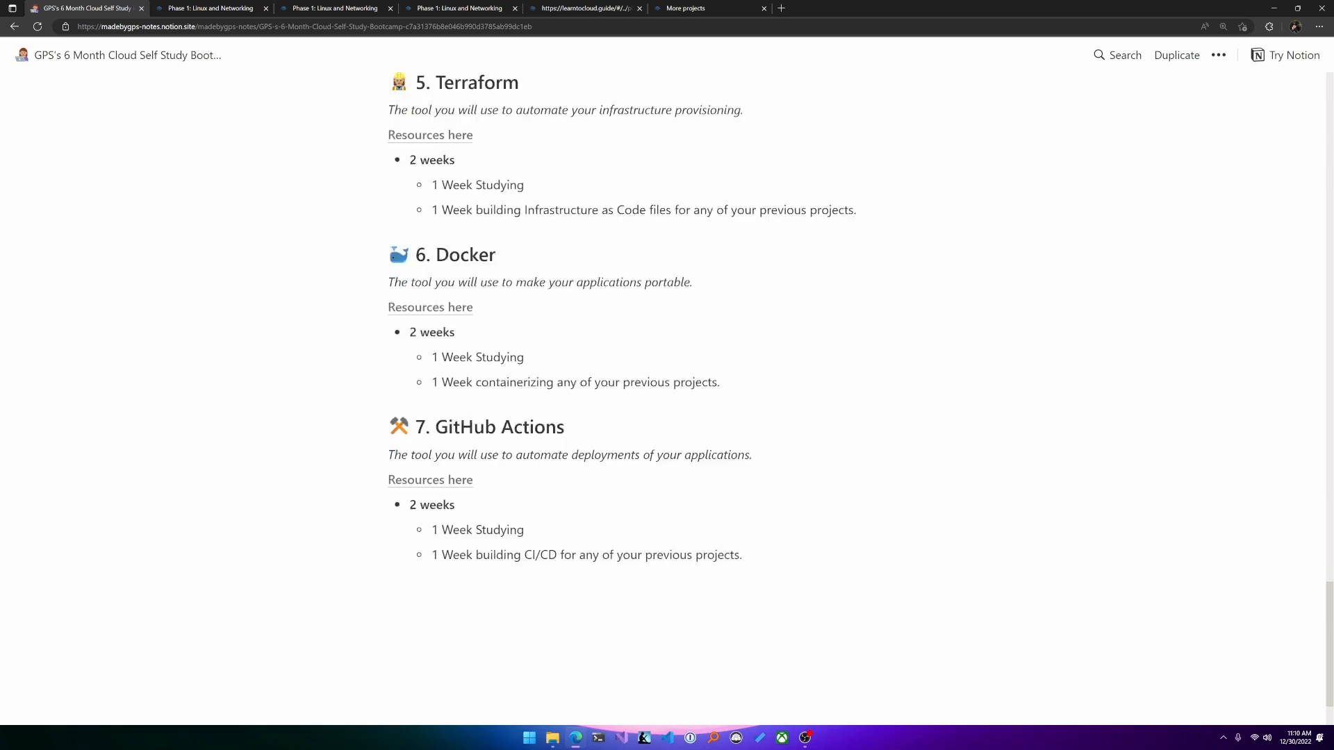
scroll("up", 3)
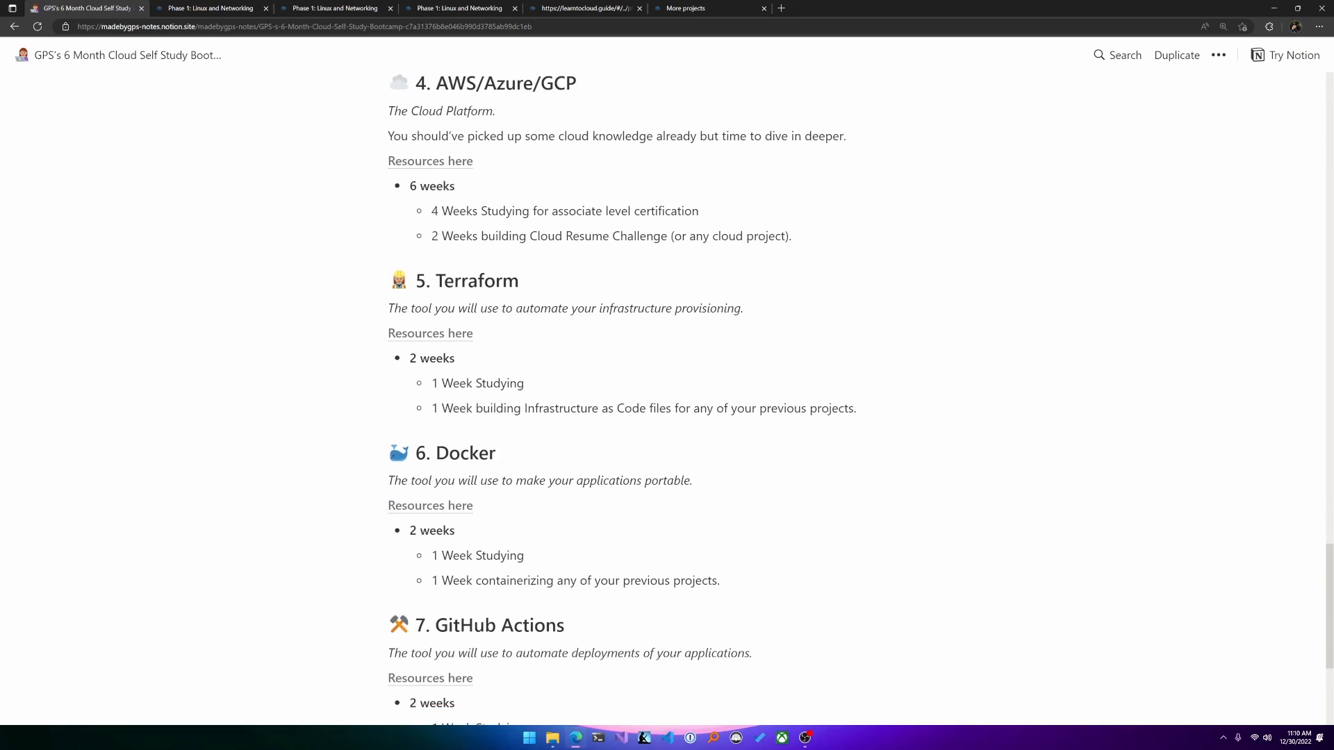
scroll("up", 3)
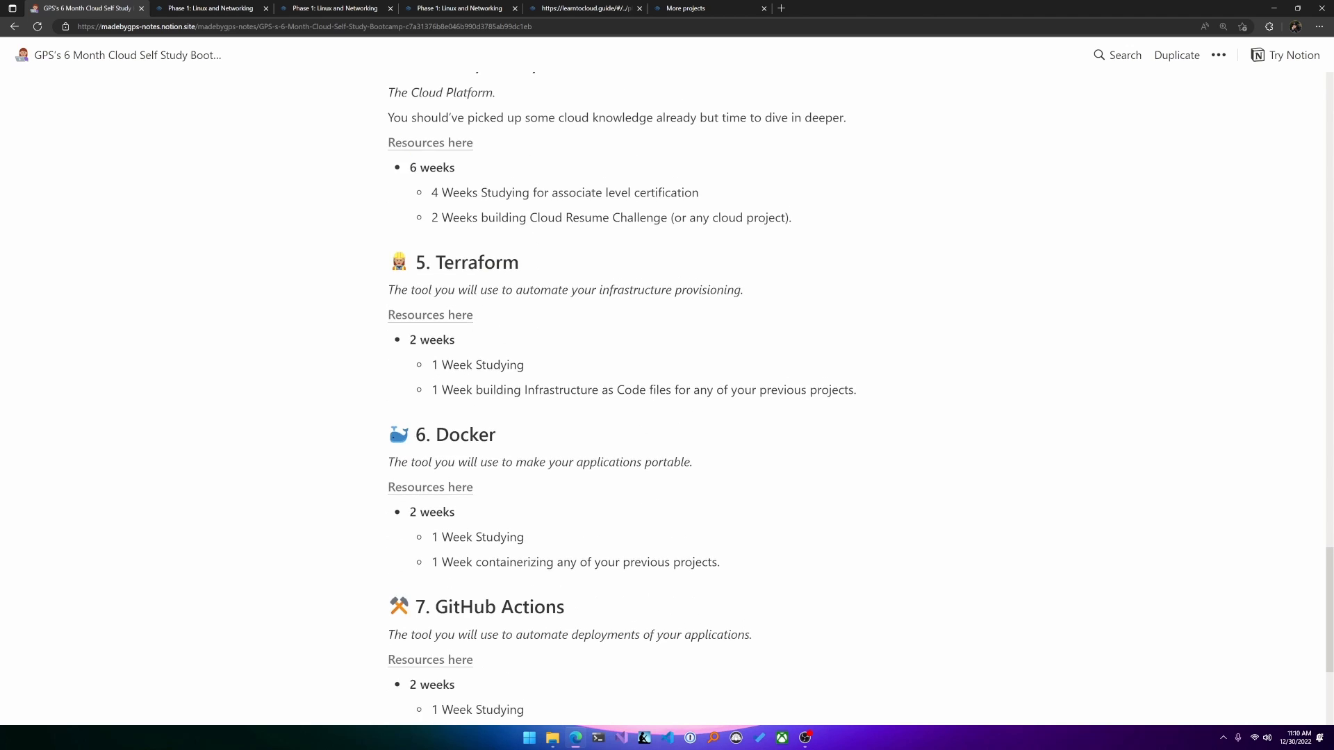
scroll("up", 3)
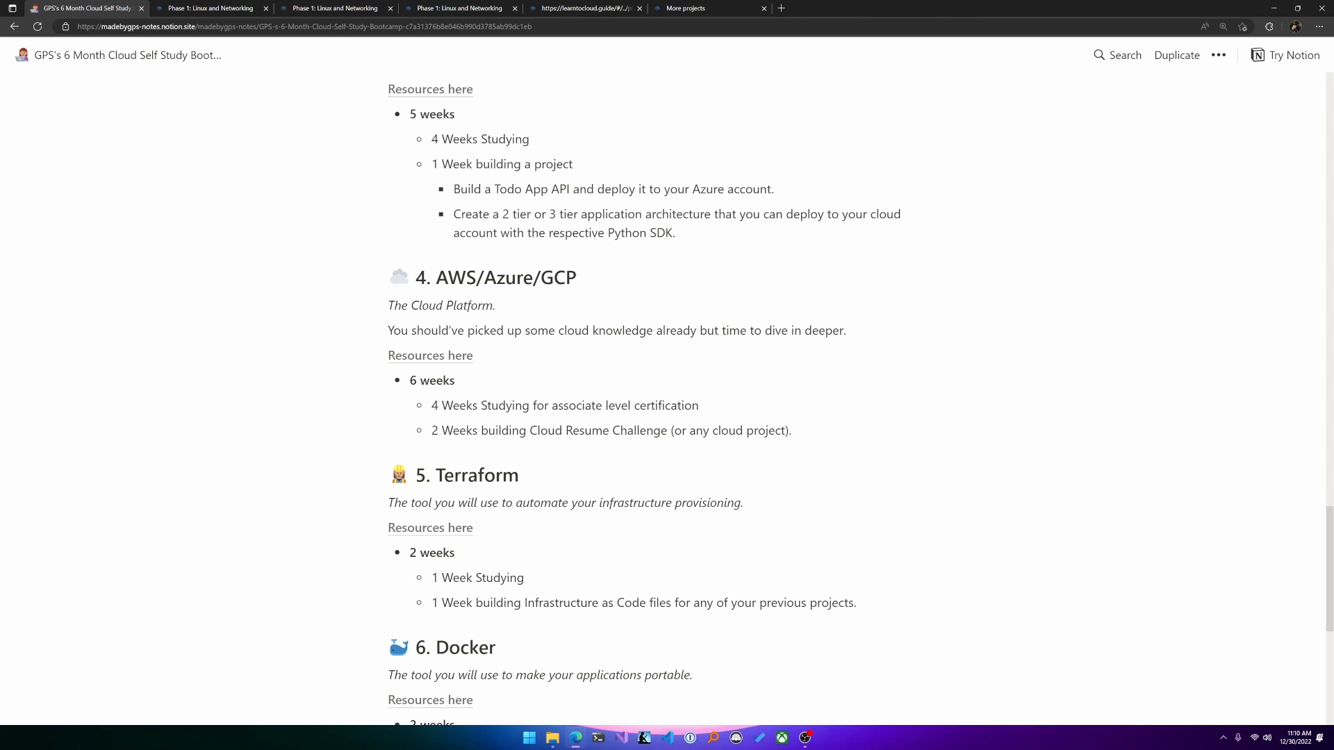
scroll("down", 3)
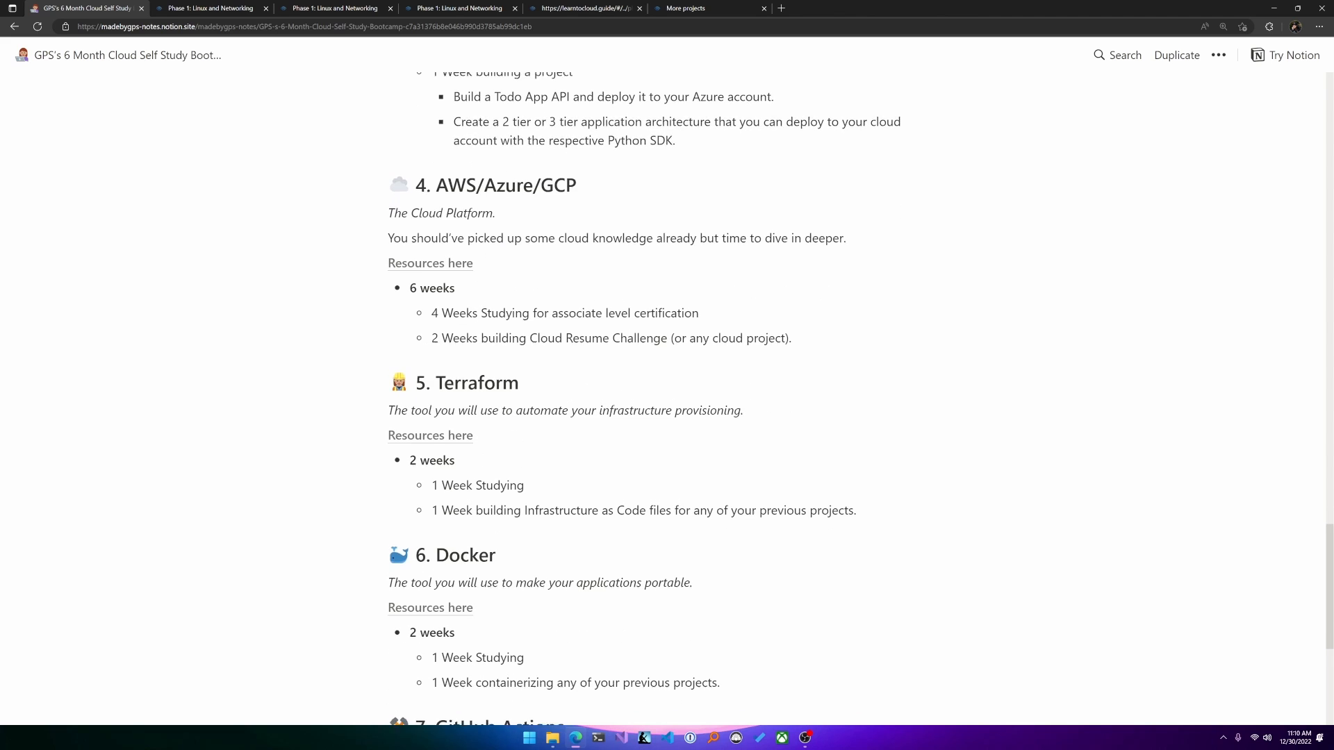
scroll("down", 3)
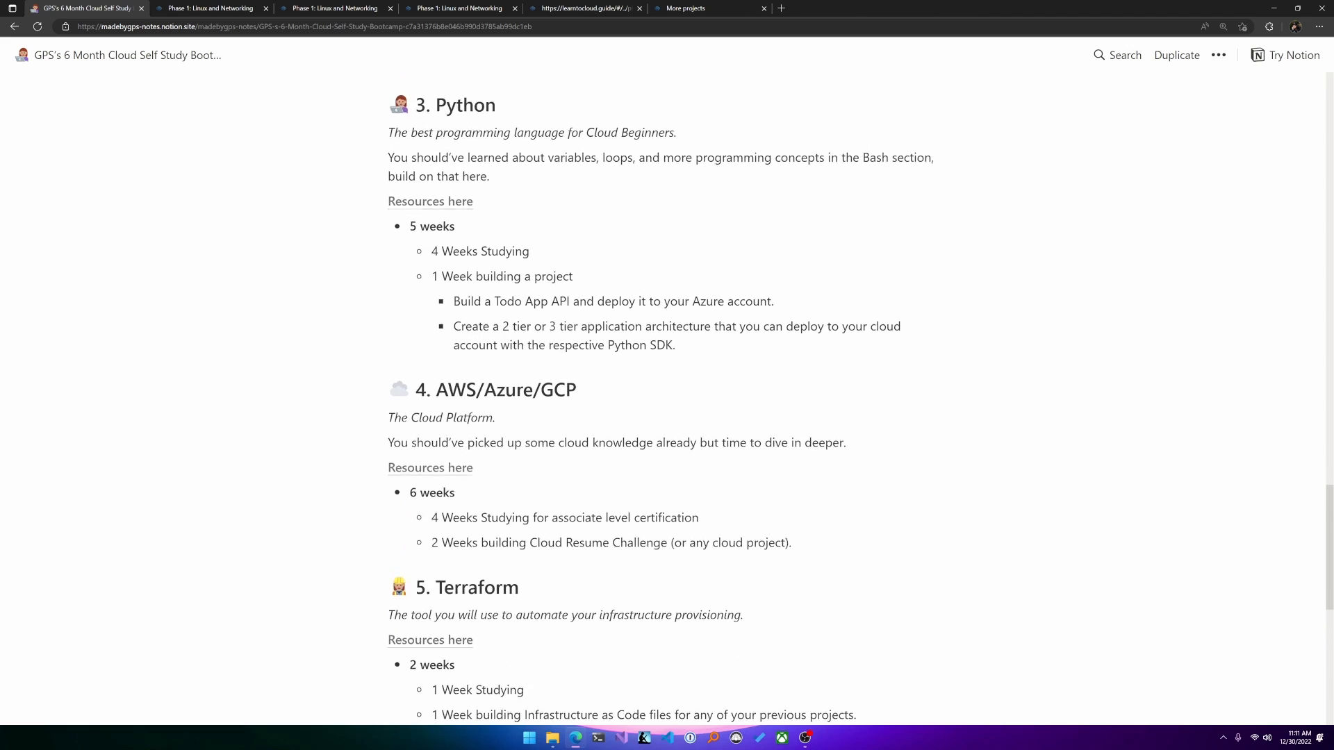
scroll("up", 3)
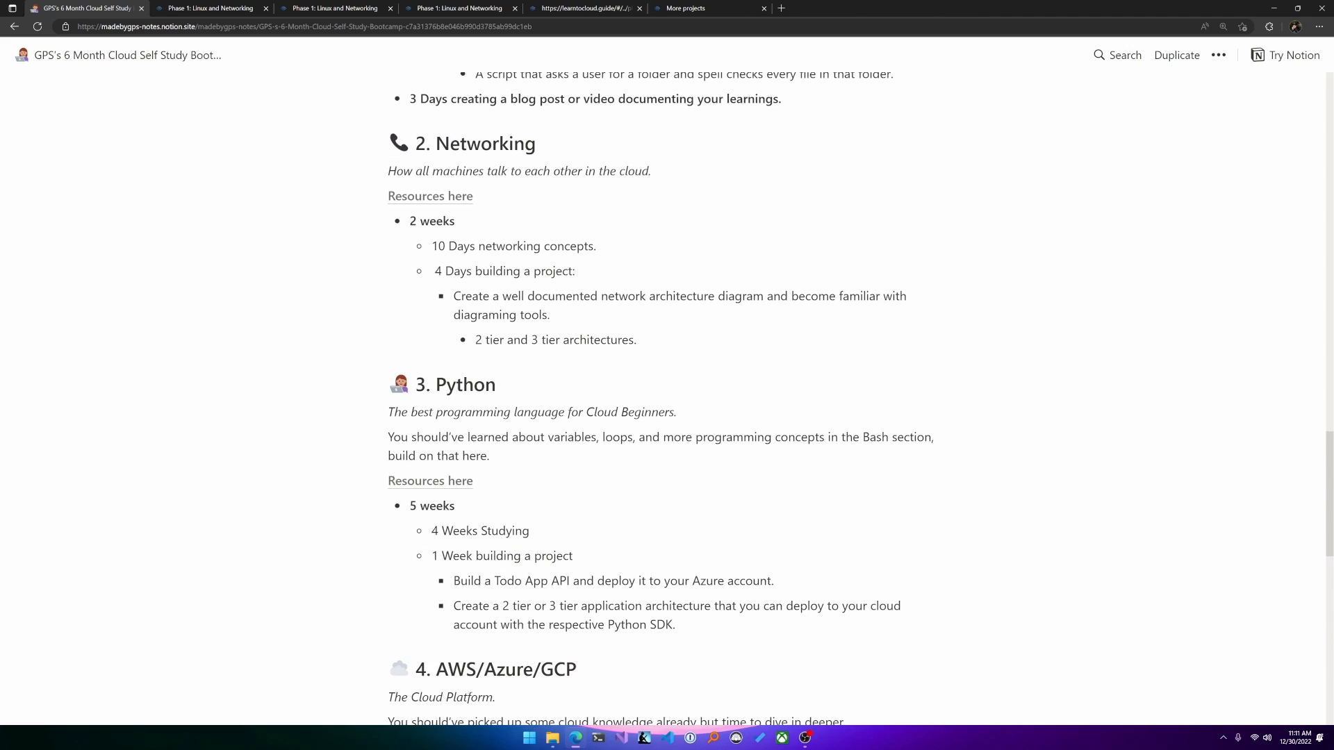
scroll("down", 3)
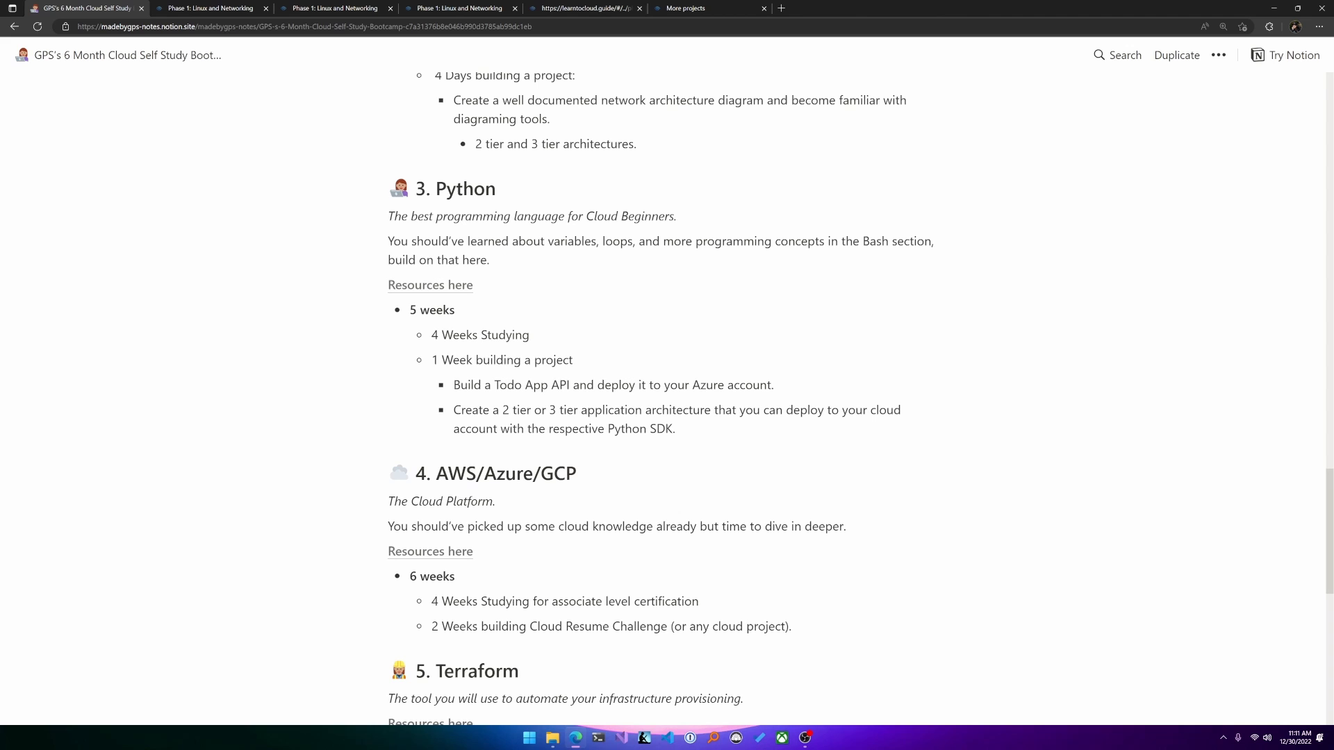
scroll("down", 3)
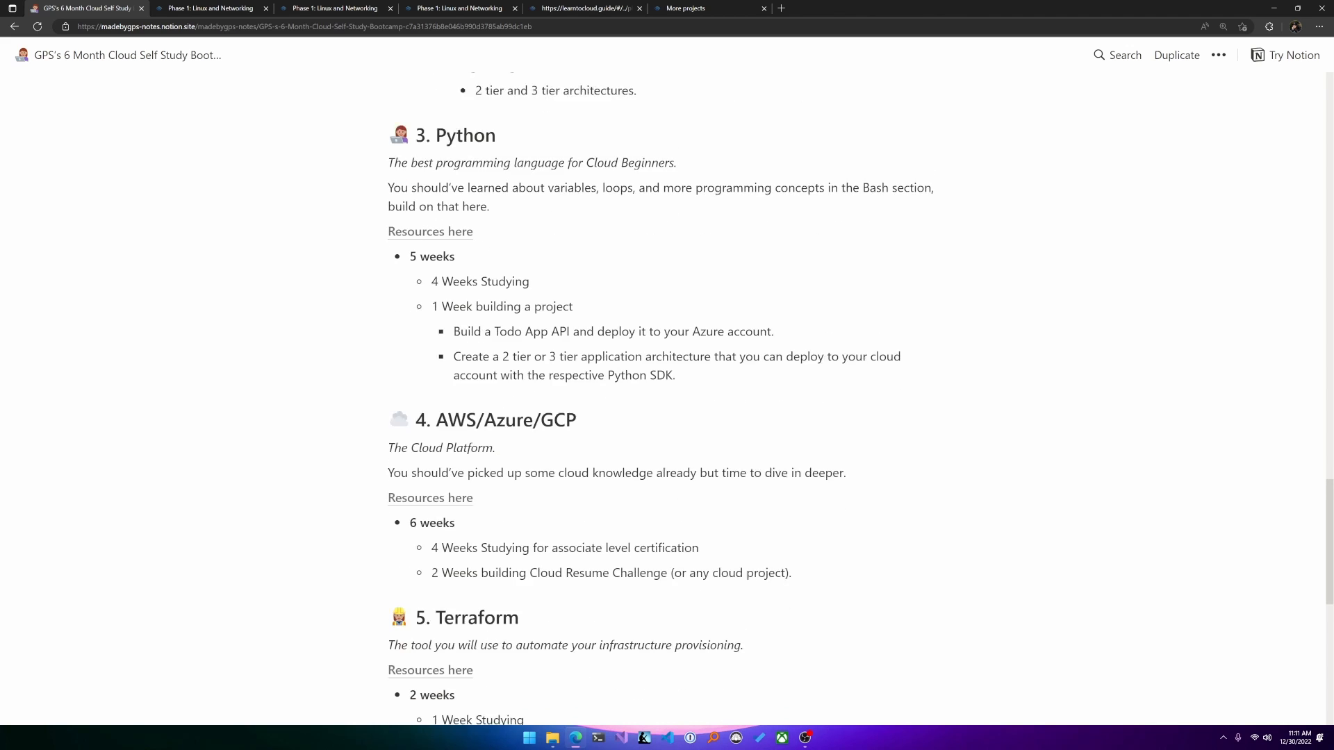
scroll("down", 3)
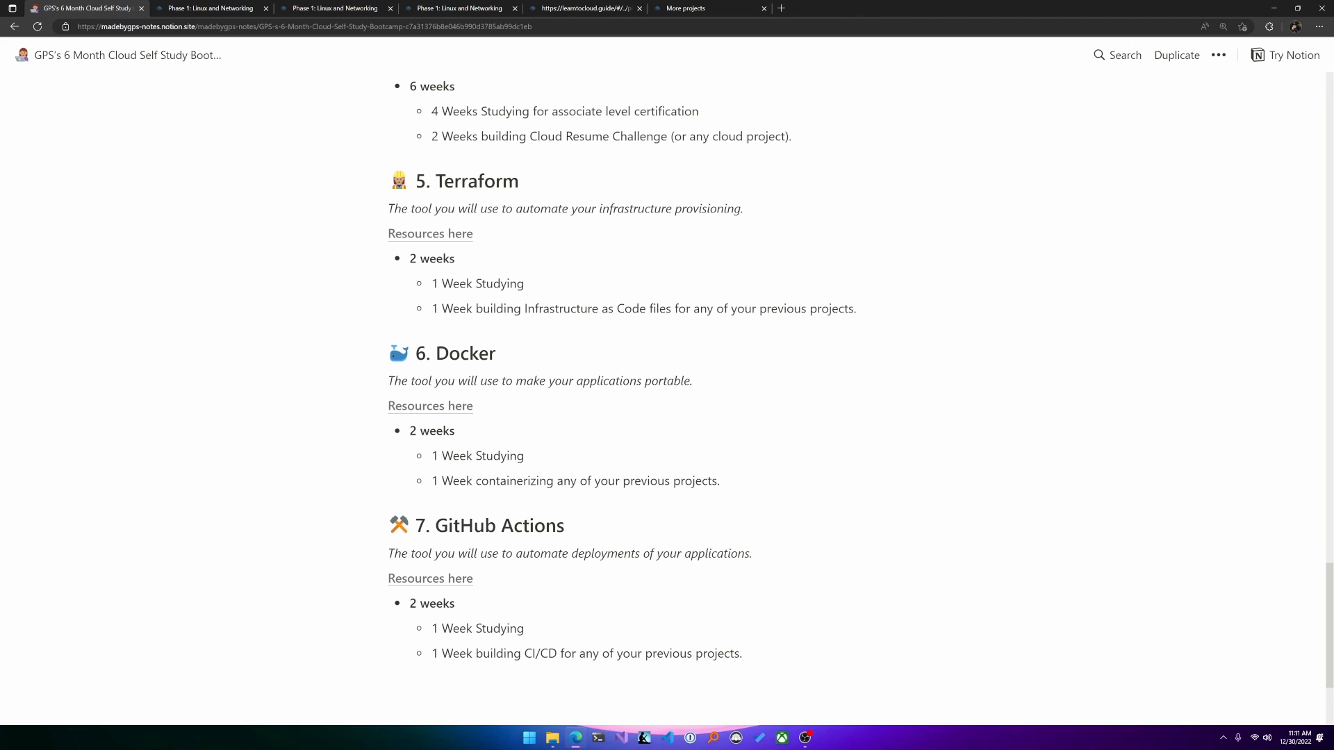
scroll("up", 3)
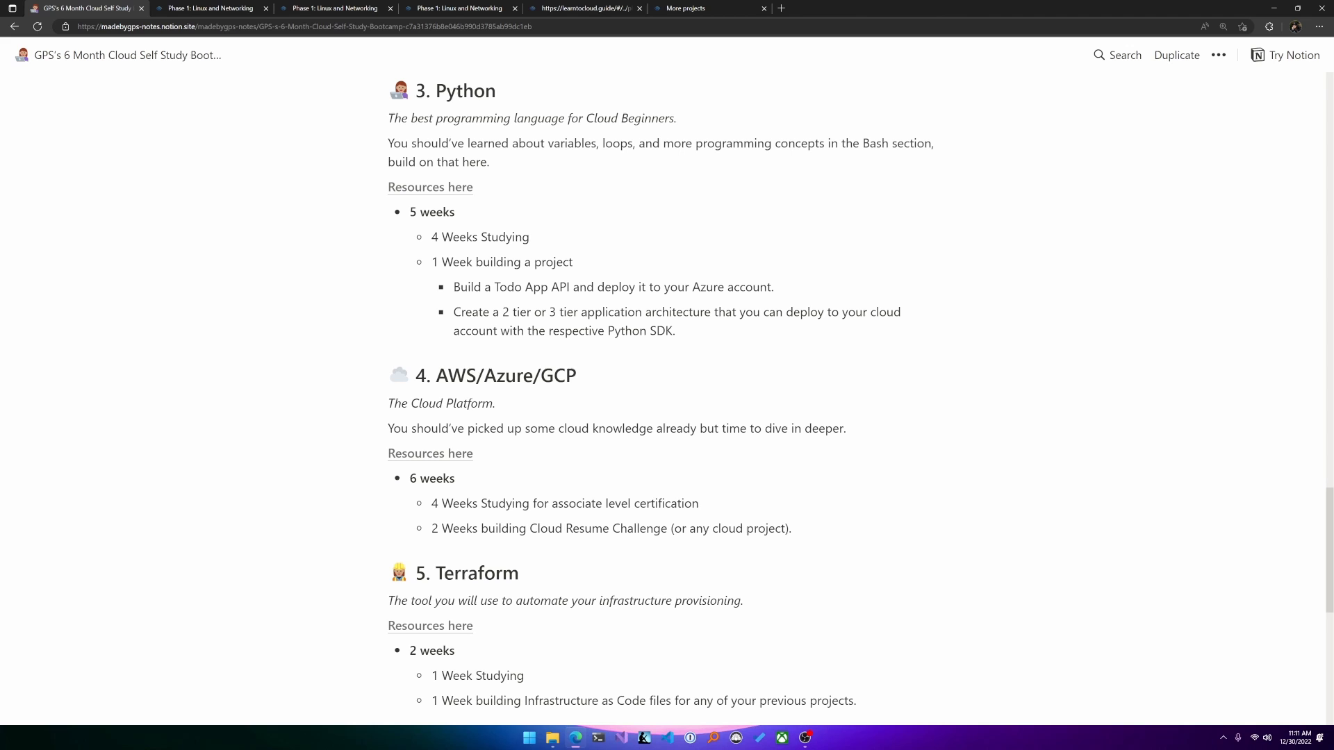
scroll("down", 3)
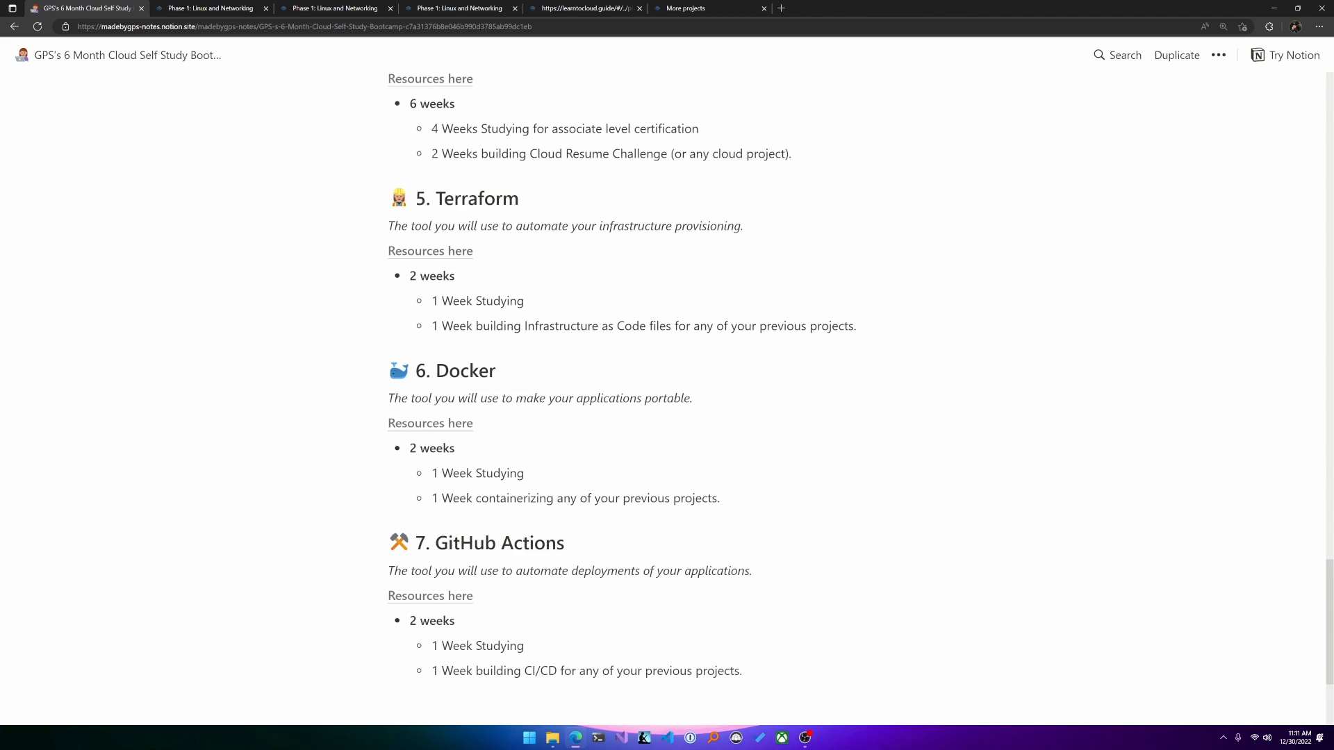
scroll("down", 3)
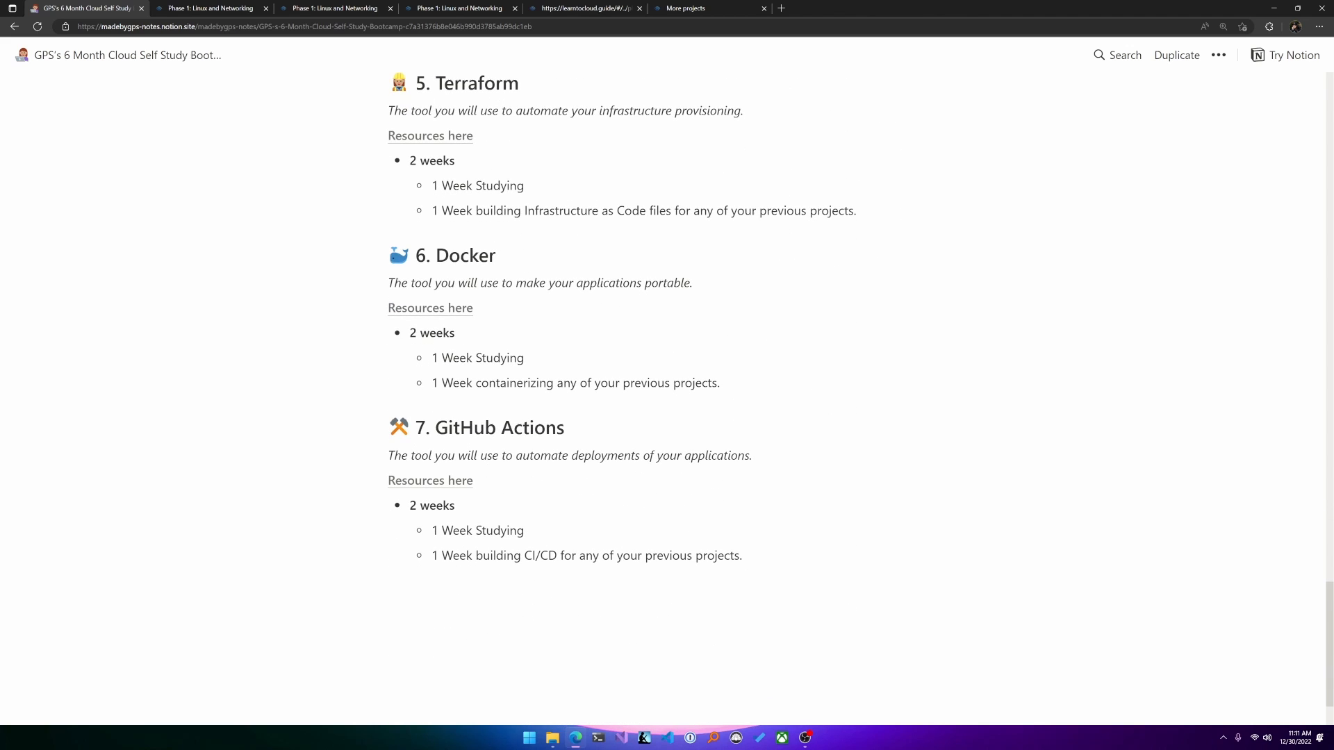
scroll("up", 3)
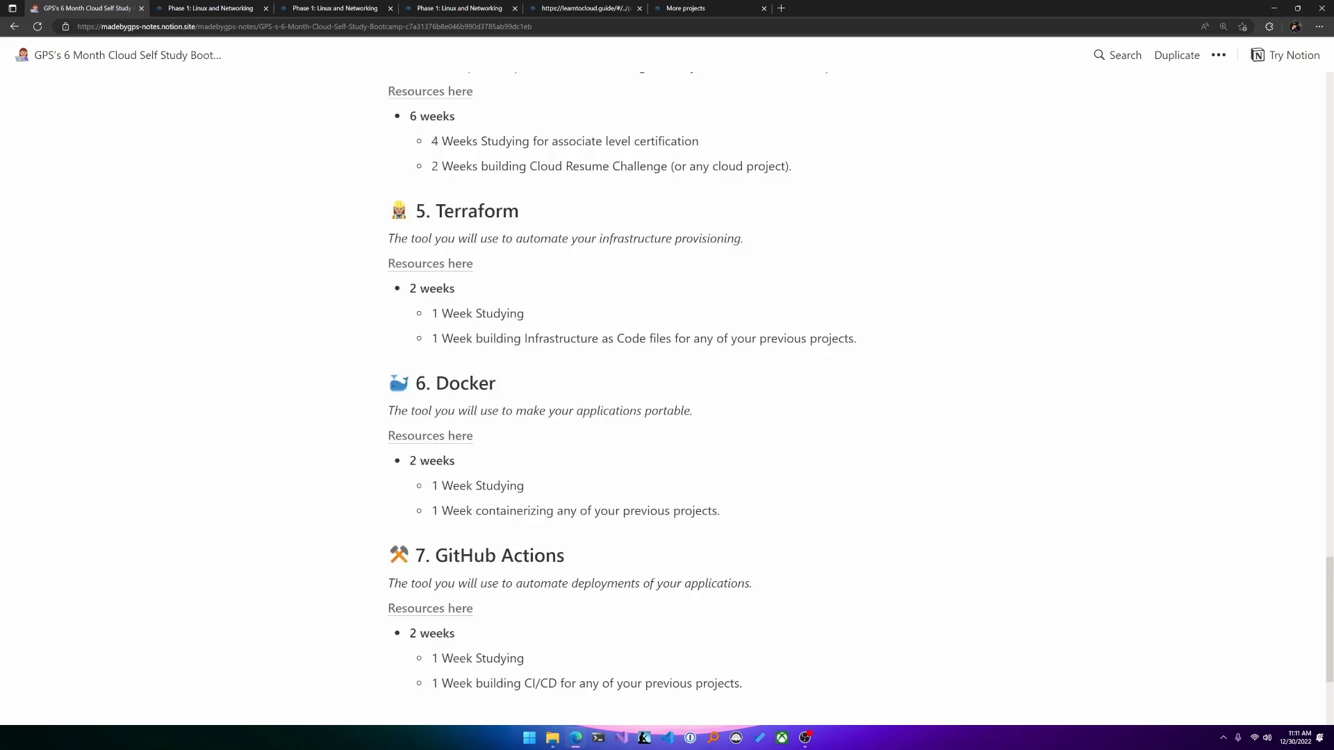
scroll("down", 3)
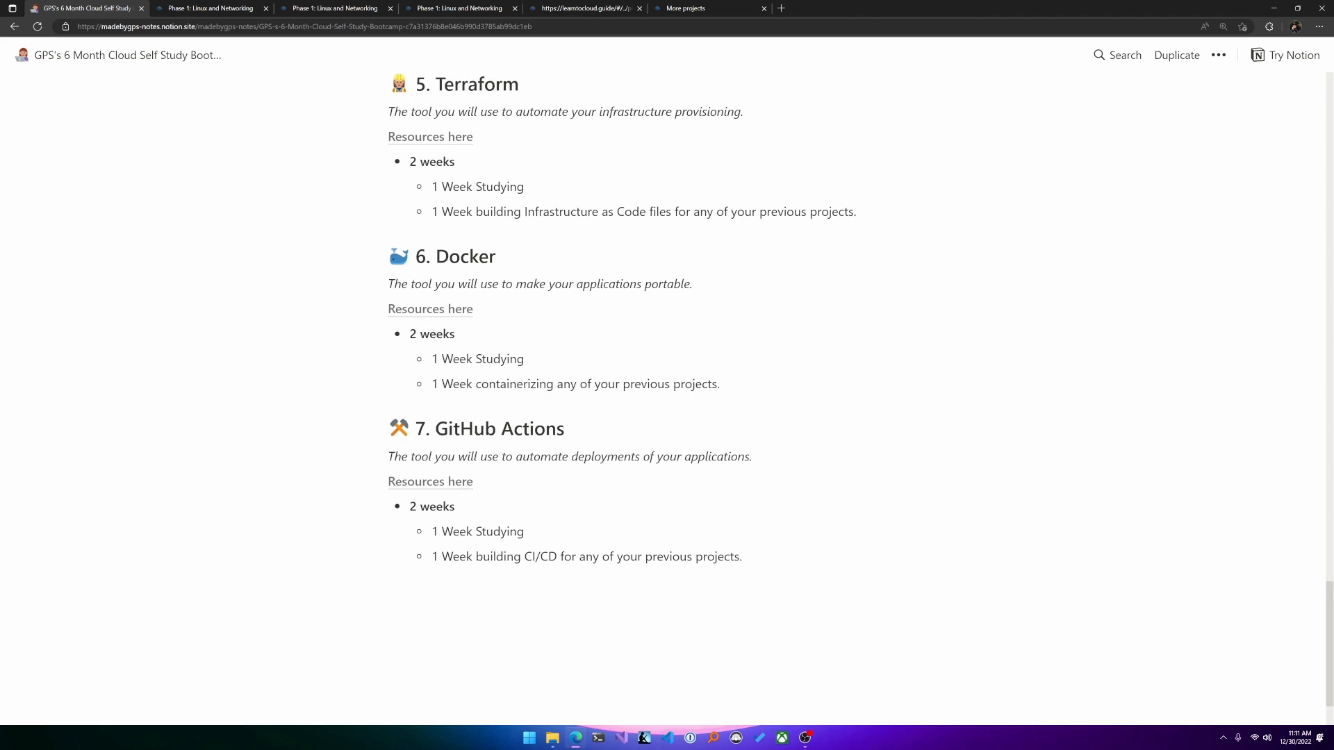
scroll("up", 3)
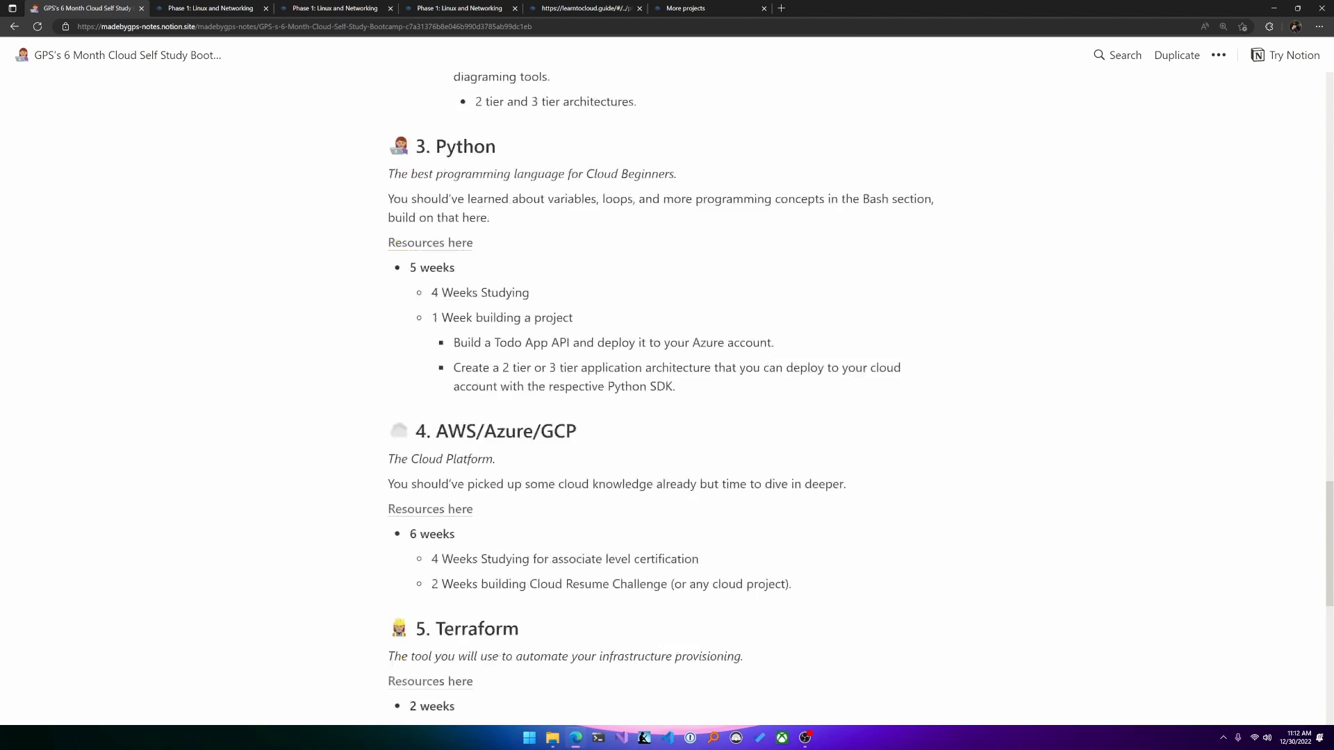
Scroll back up past Study Plan and Instructions to the page title, welcome note and Protocol section.
scroll("up", 3)
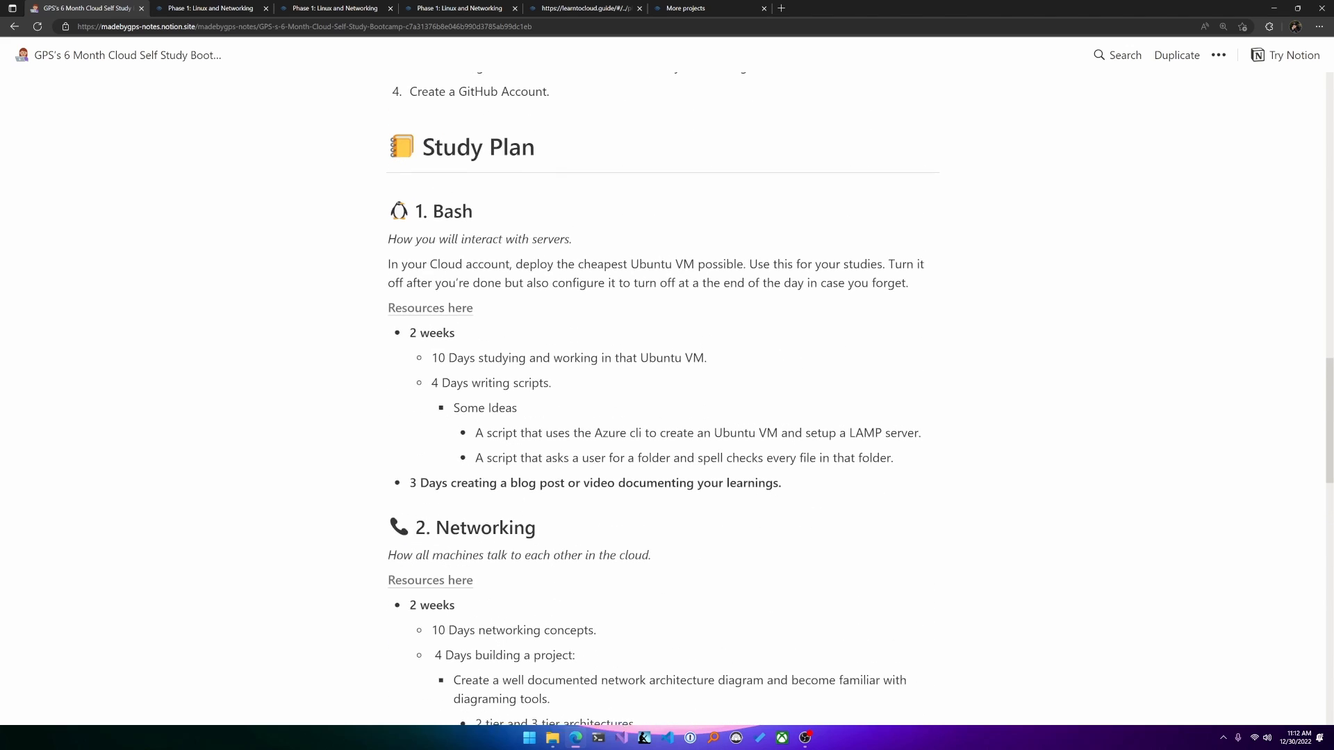
scroll("up", 3)
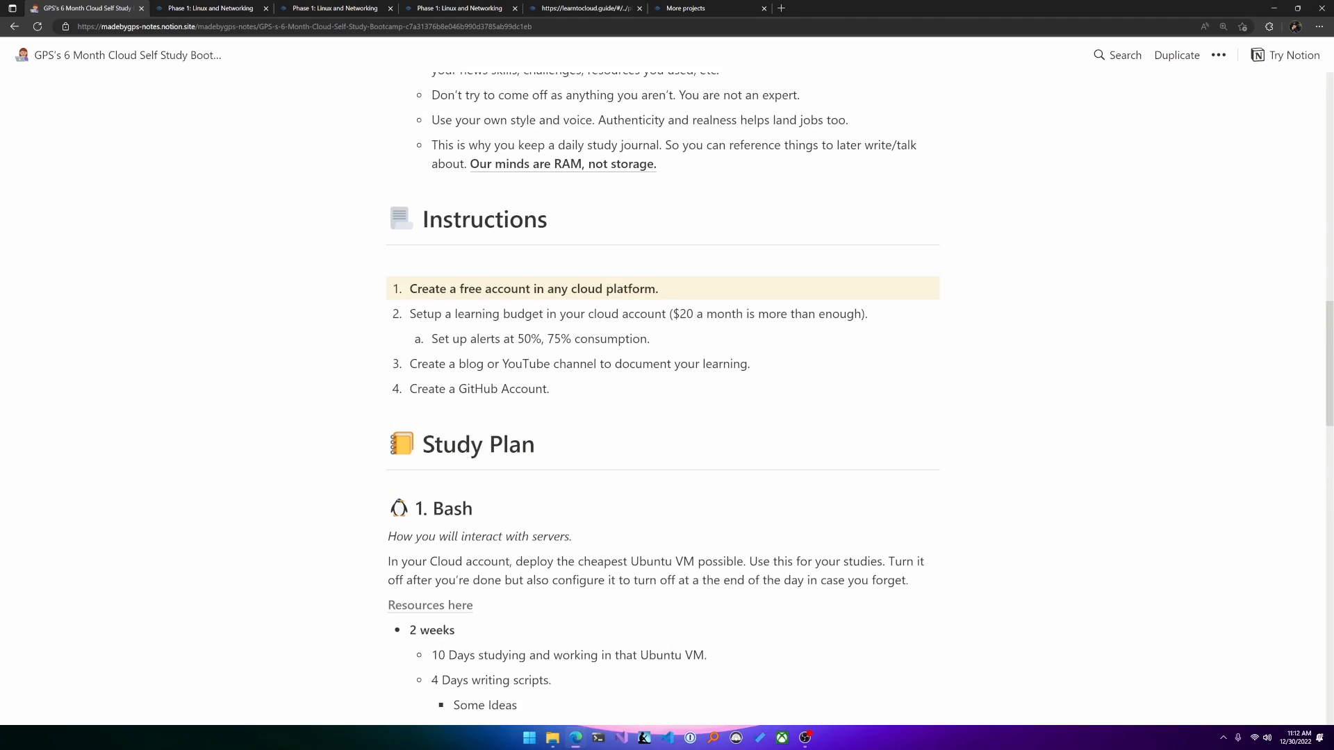
scroll("up", 3)
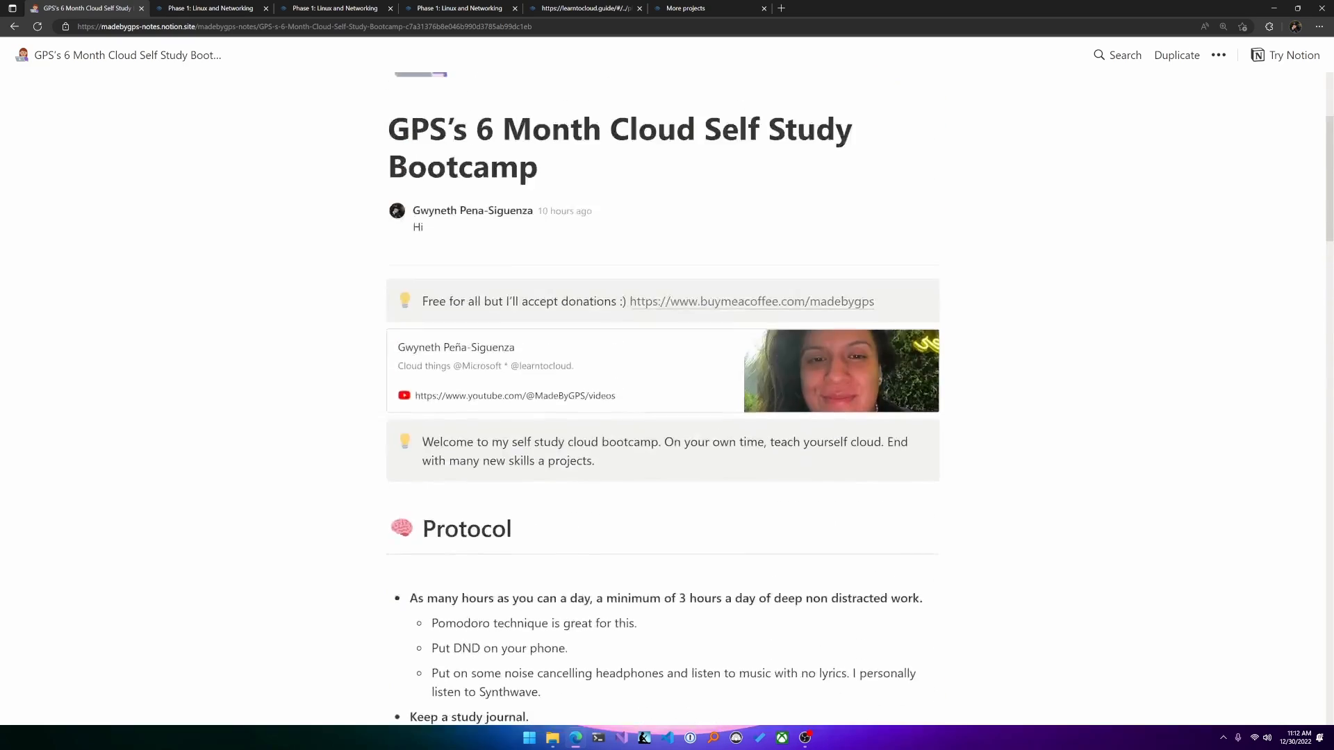